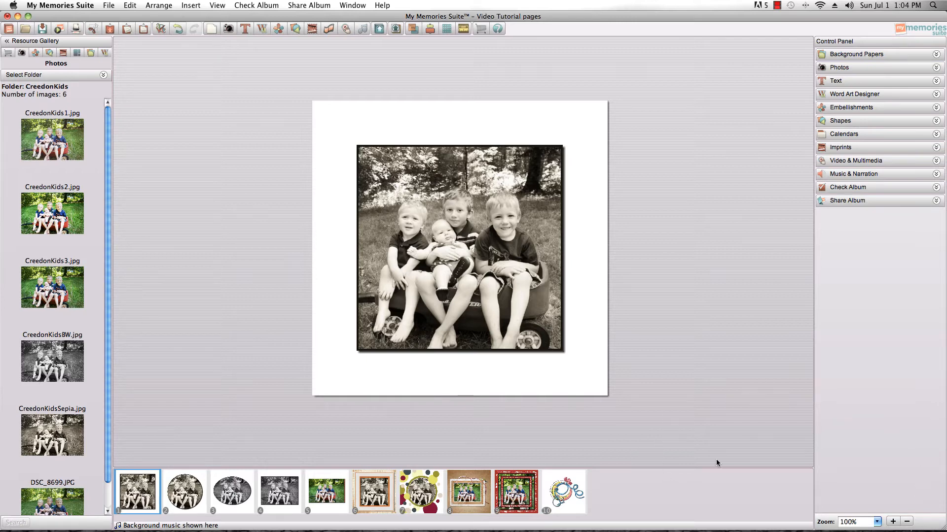
mouse_move(453, 341)
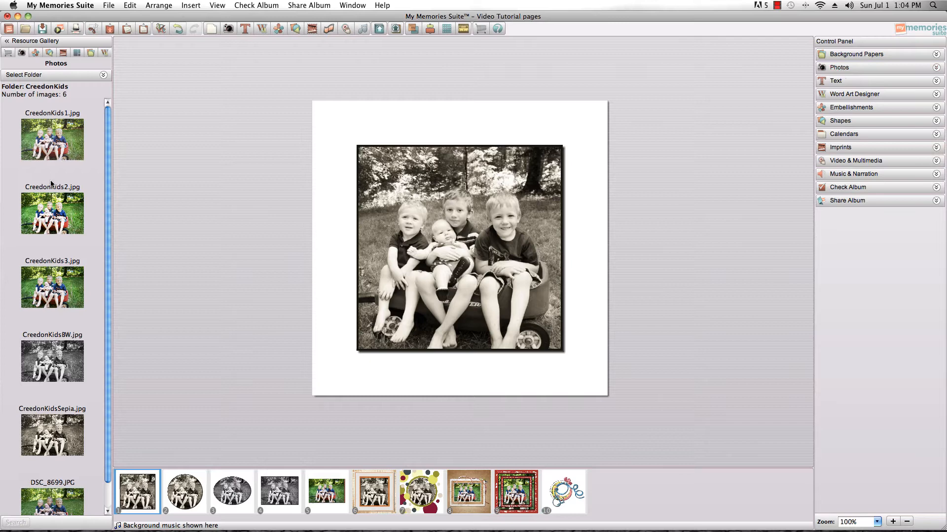
mouse_move(34, 248)
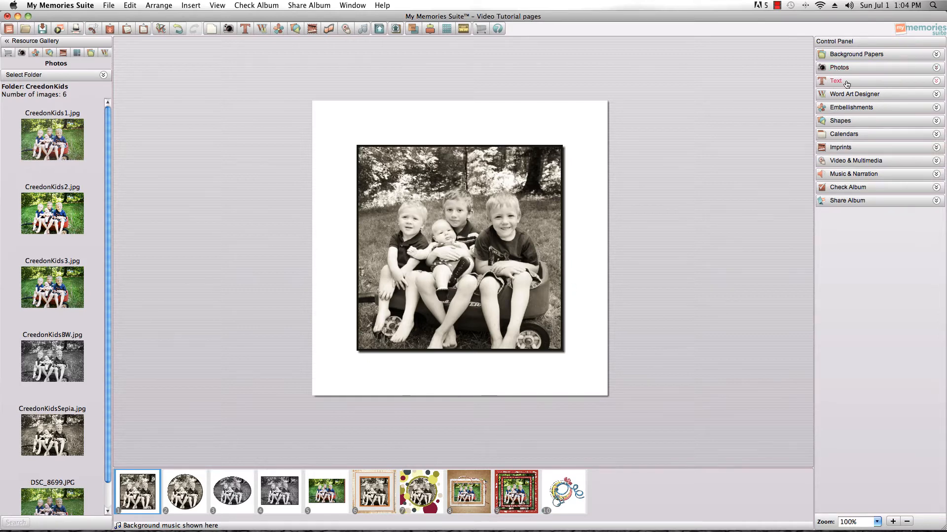
Step: Add an empty text box over the centre of the children's photo
click(836, 80)
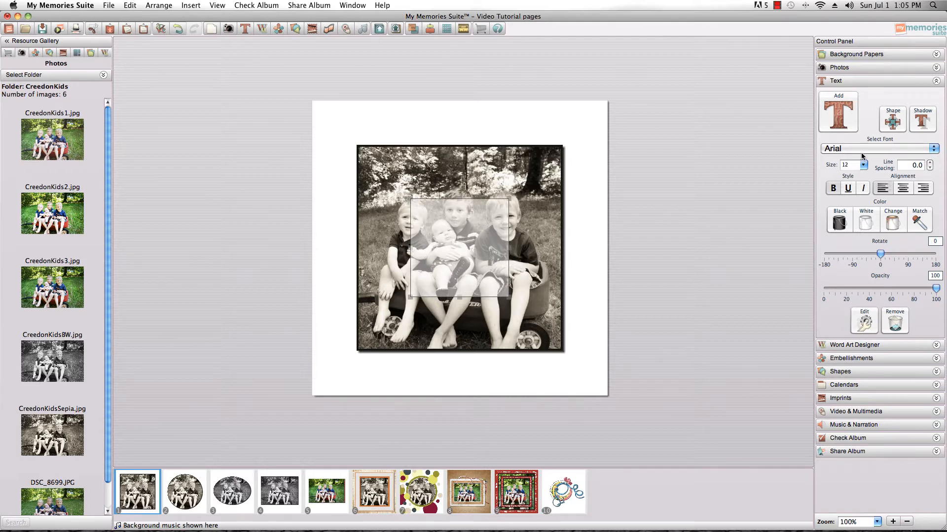
mouse_move(706, 245)
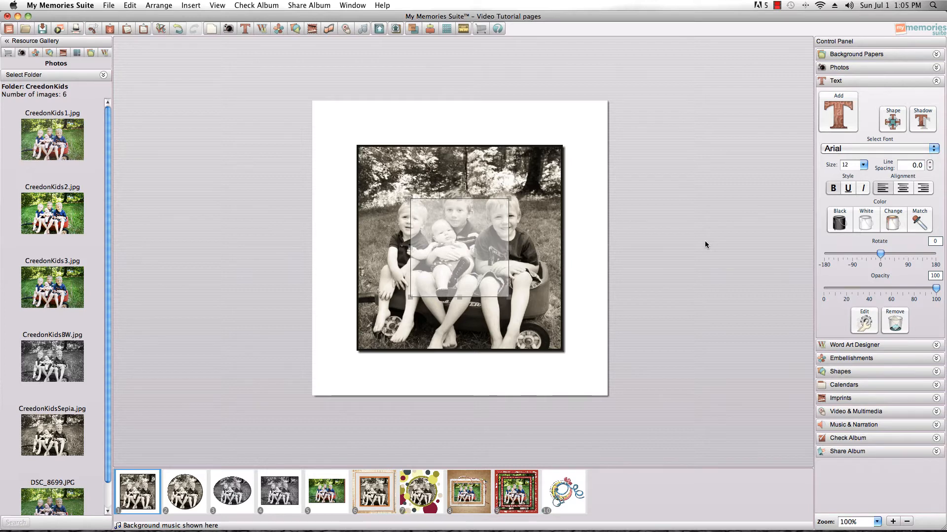
Step: Enter the caption 'This was a fun afternoon in the backyard... Summer is a FUN time' and finish editing
text(This was a f)
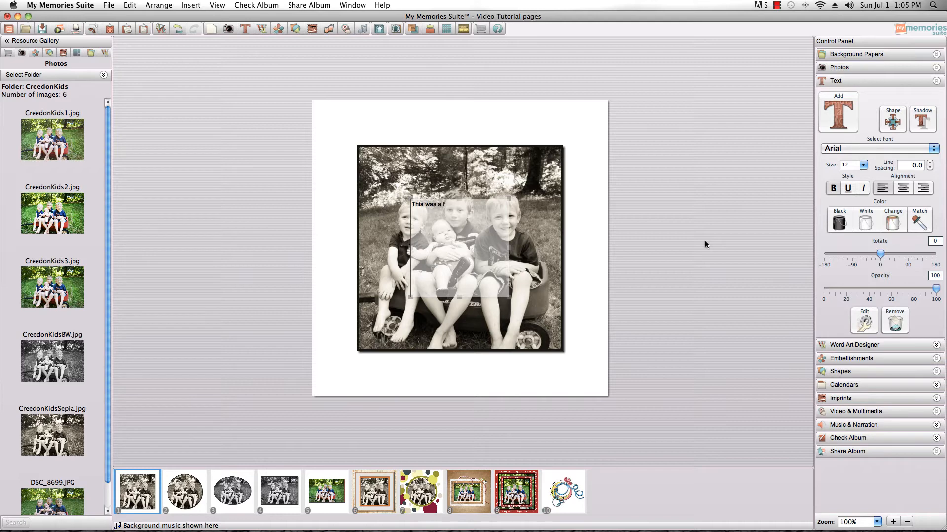
text(un afternoon in the)
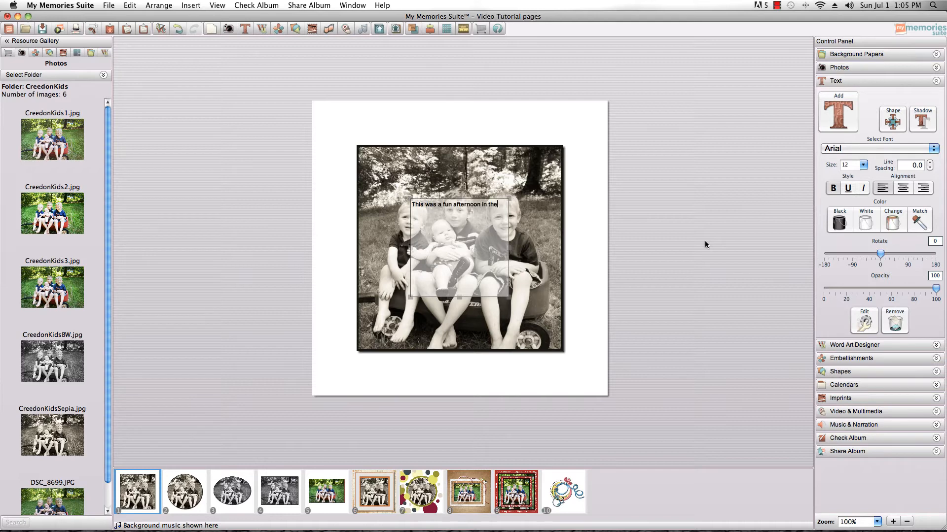
text(backyard and we enjoy)
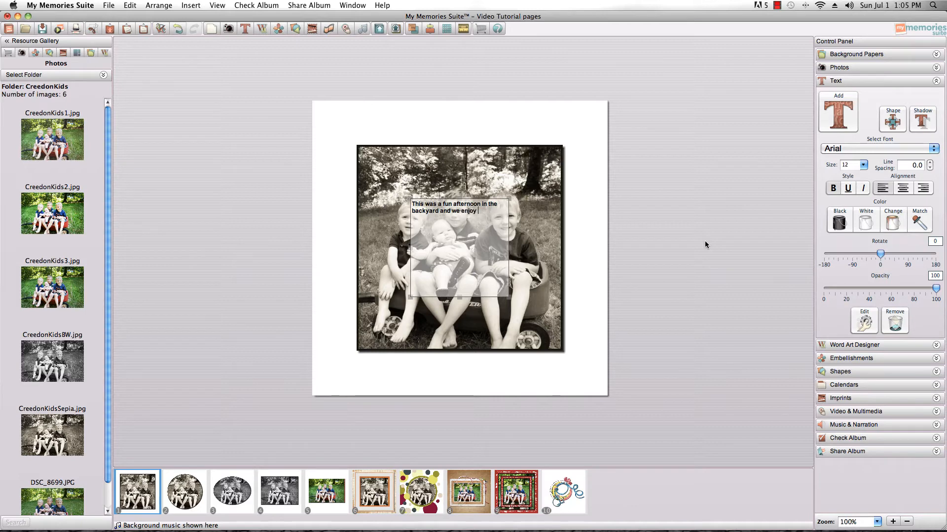
text(hanging out together!! Summer)
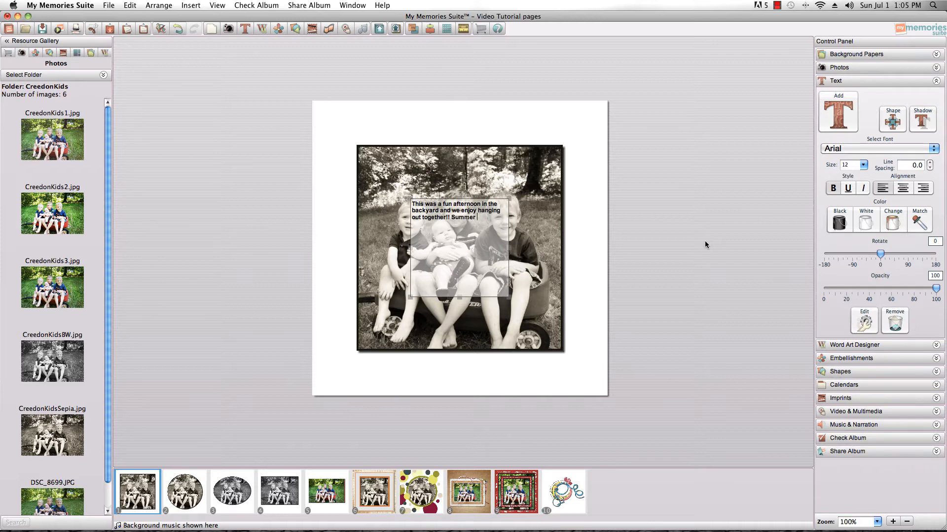
text(is a FUN time)
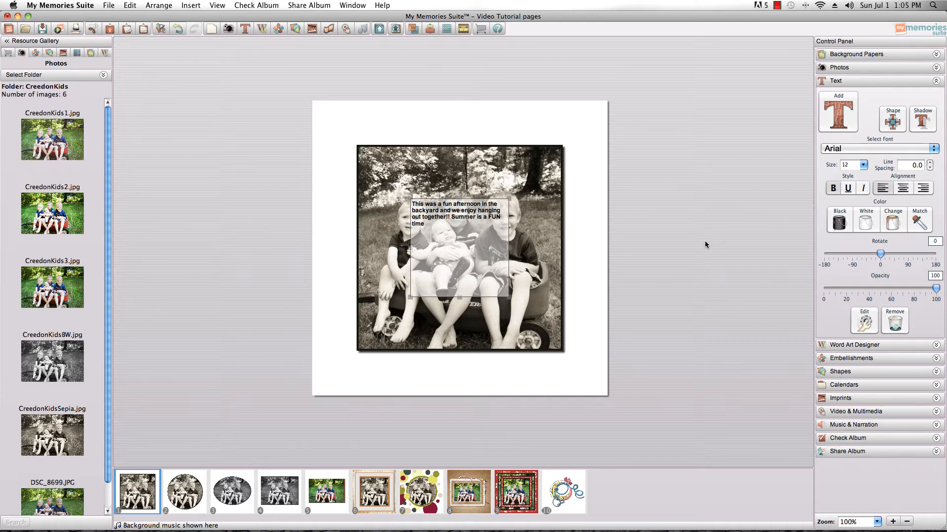
click(581, 366)
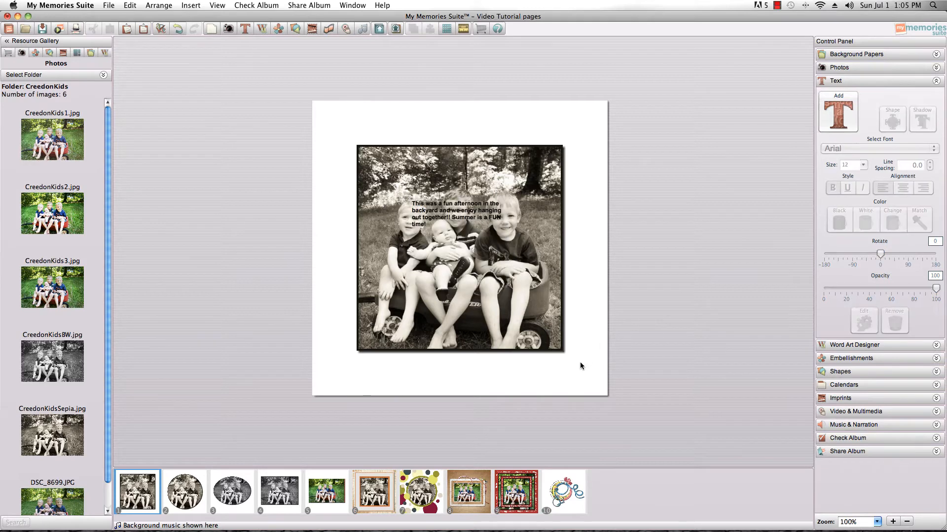
Step: Select the caption box so it can be enlarged to frame the whole photo
click(458, 247)
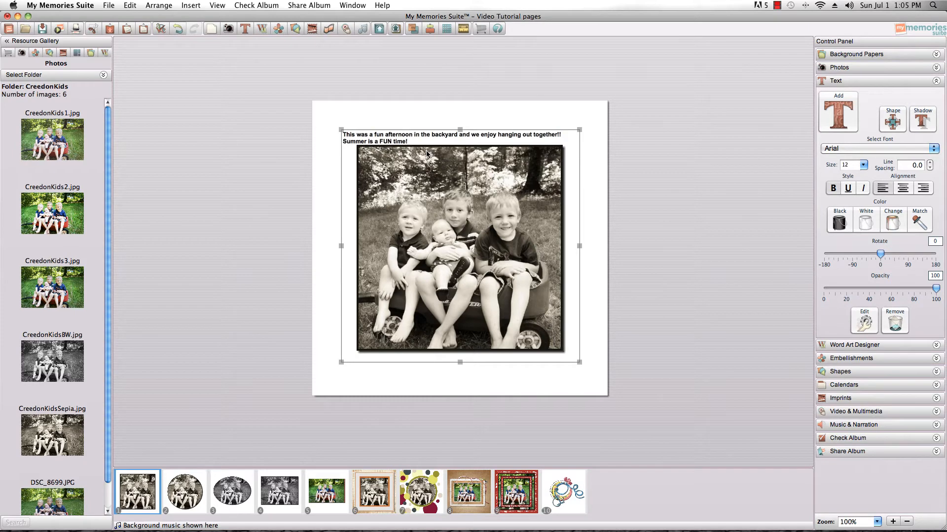
mouse_move(613, 188)
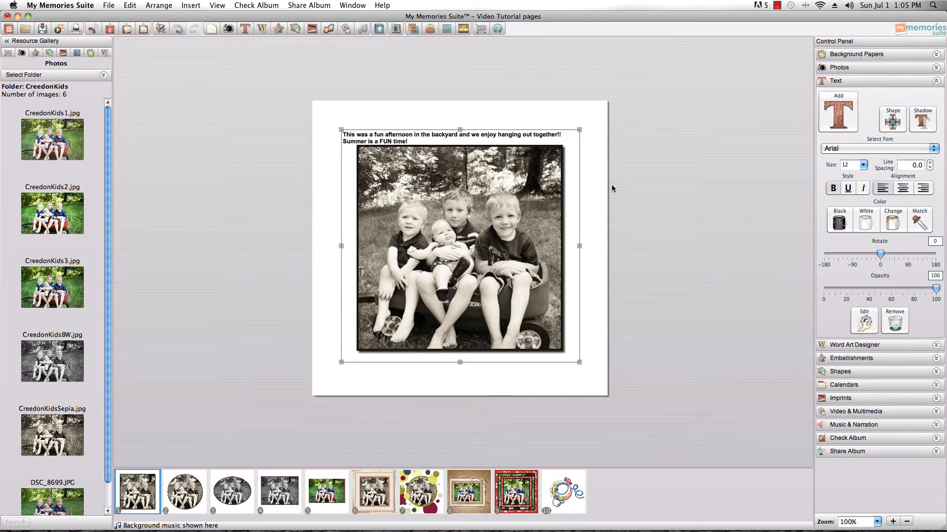
mouse_move(651, 203)
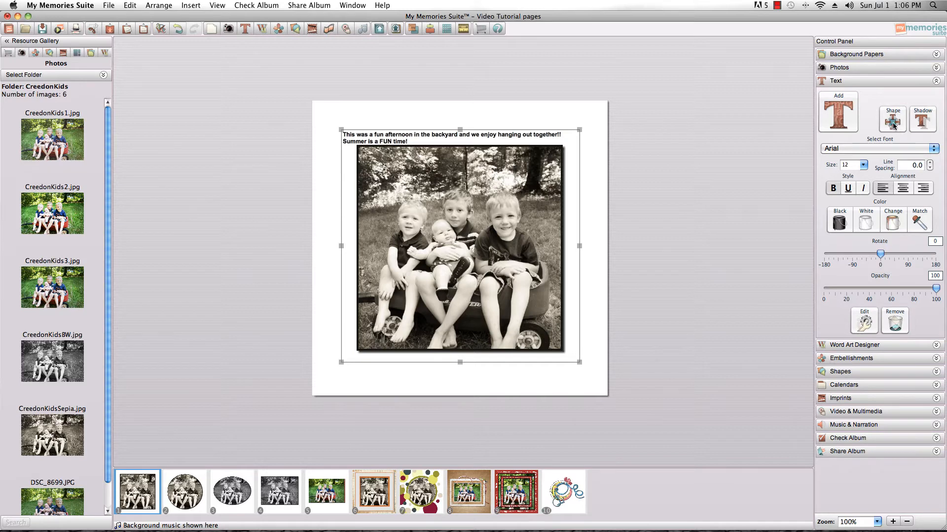
Step: Try Inside Square wrapping, then settle on Outside Square so the caption follows the photo's edges
click(893, 119)
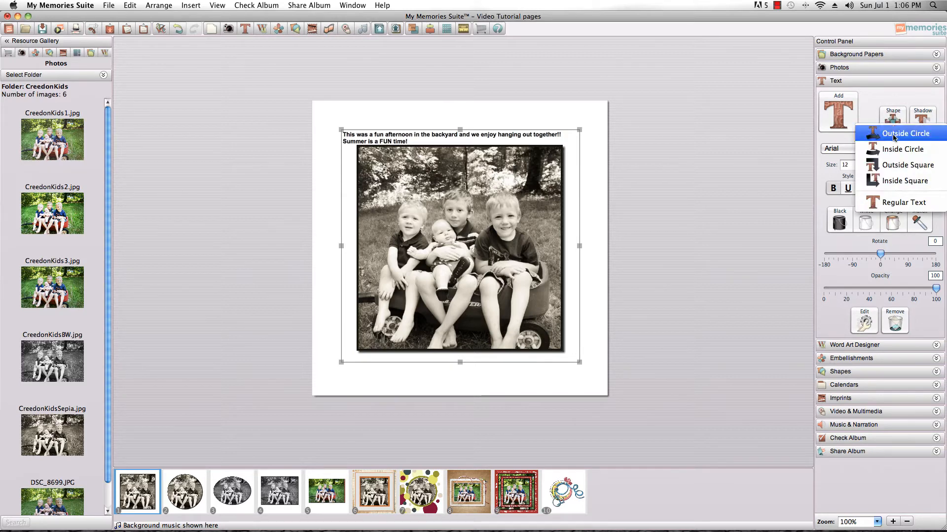
mouse_move(904, 149)
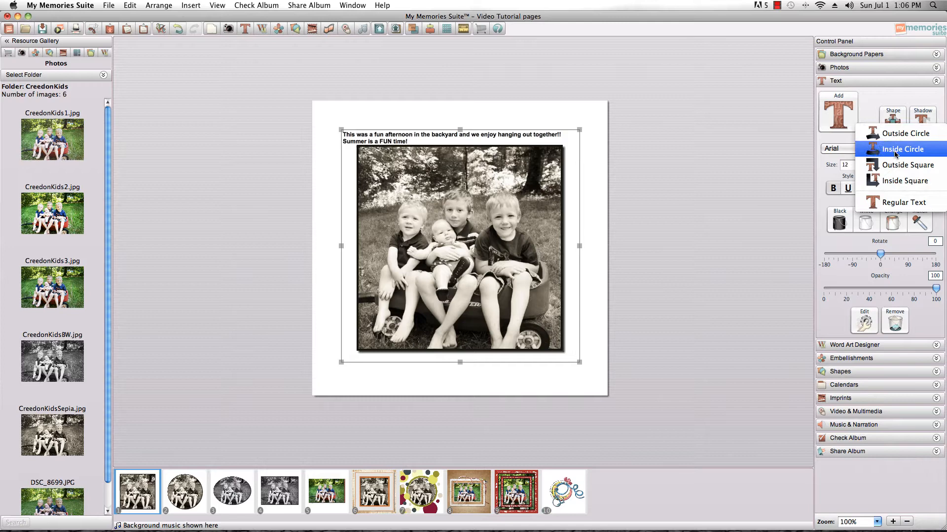
mouse_move(901, 185)
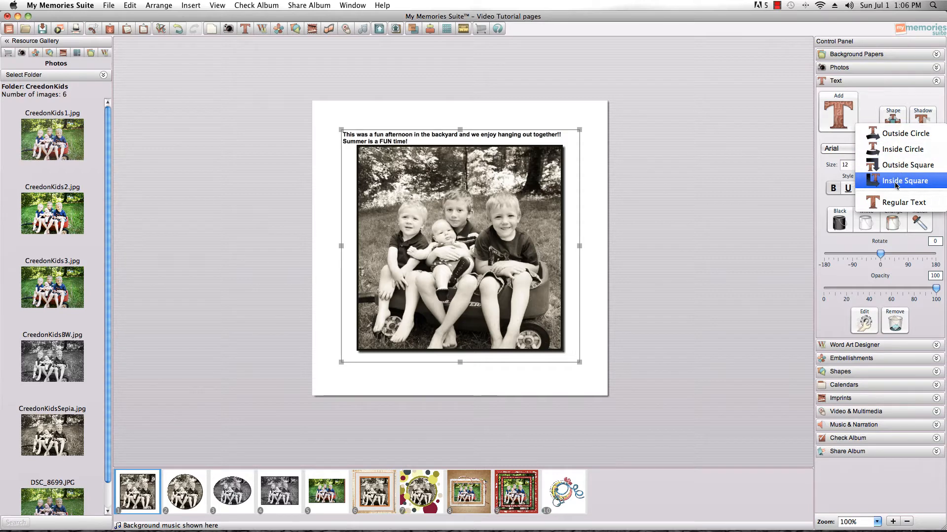
mouse_move(904, 164)
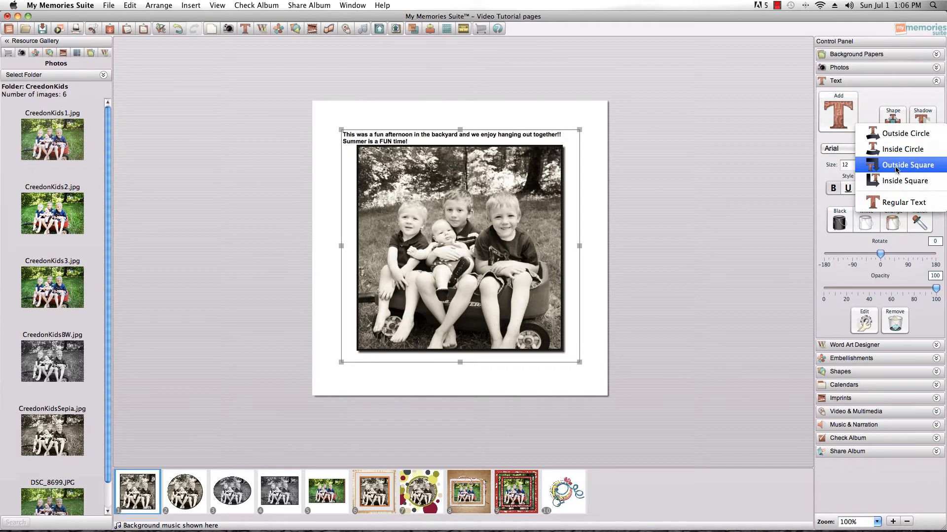
click(906, 165)
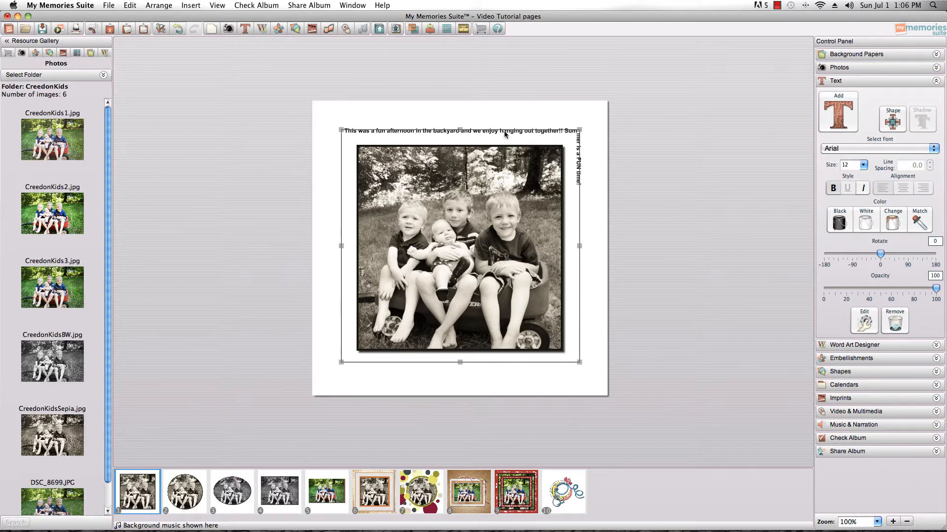
click(892, 112)
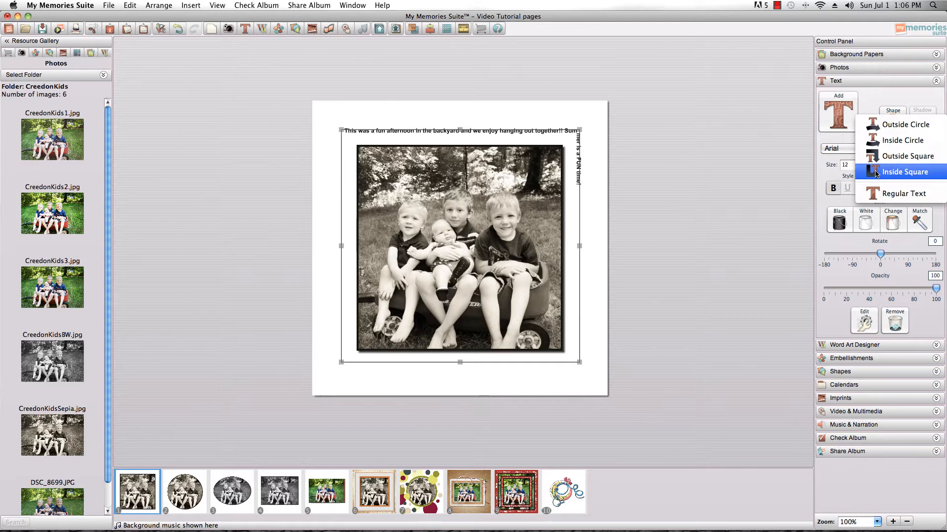
click(904, 171)
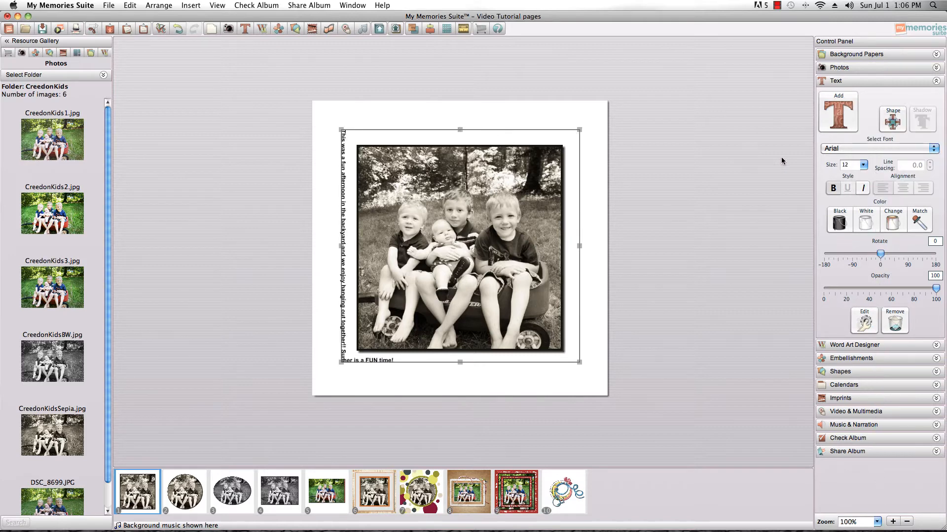
click(892, 111)
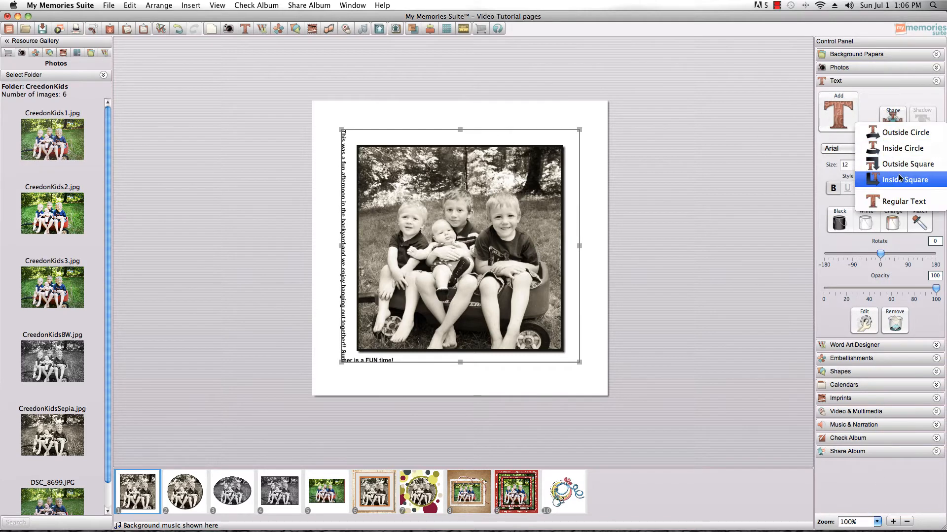
click(907, 164)
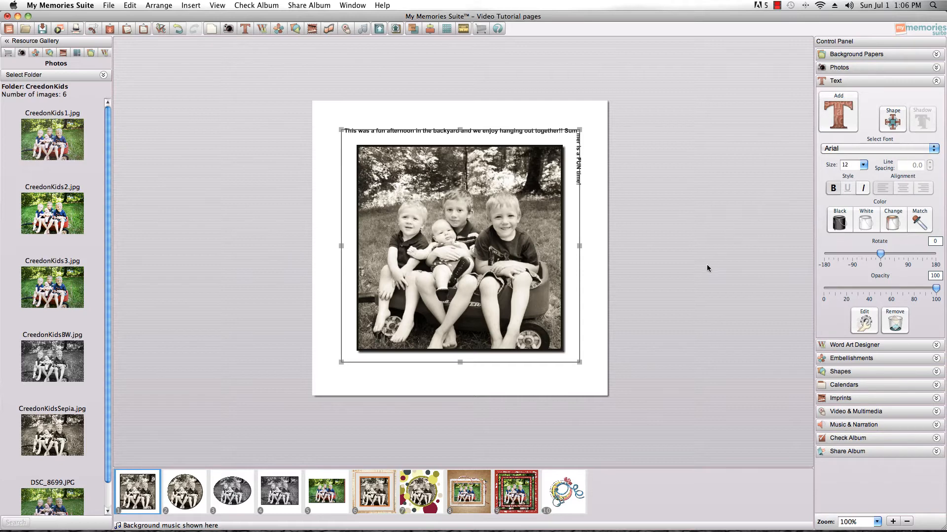
mouse_move(554, 246)
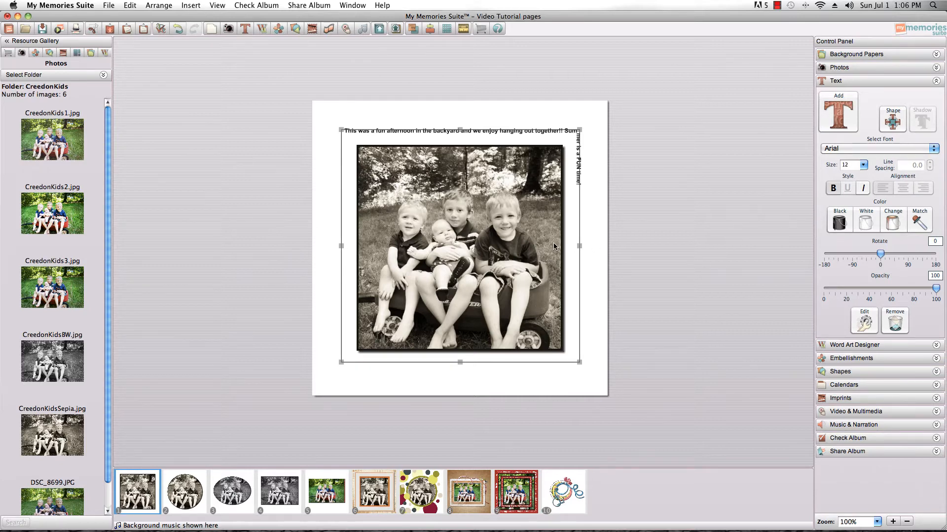
mouse_move(392, 184)
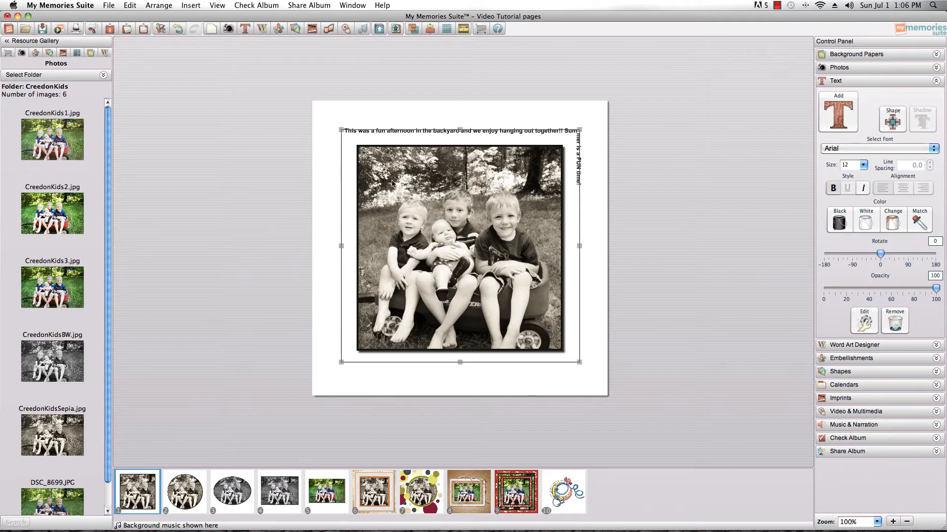
mouse_move(435, 221)
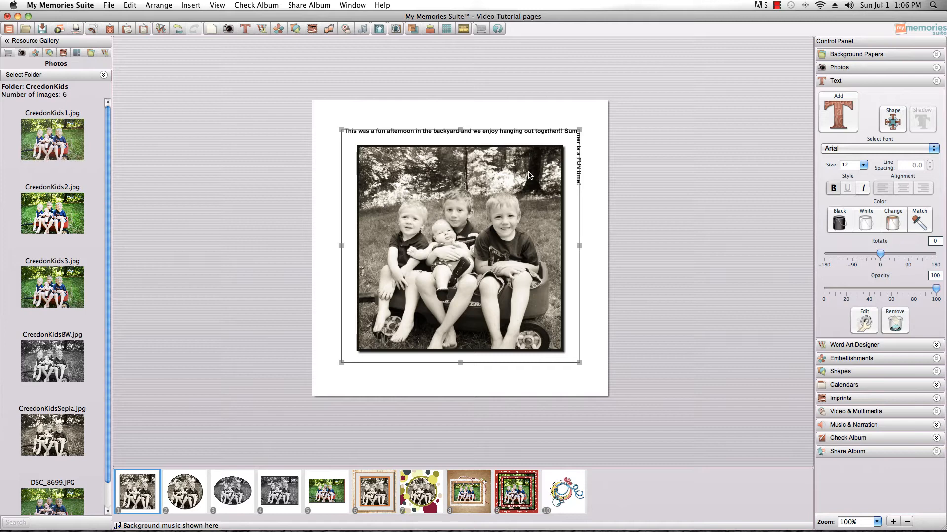
Step: Step the caption size up through 16, 22, 26, 30, 32 to 36 so it wraps all four sides
click(862, 165)
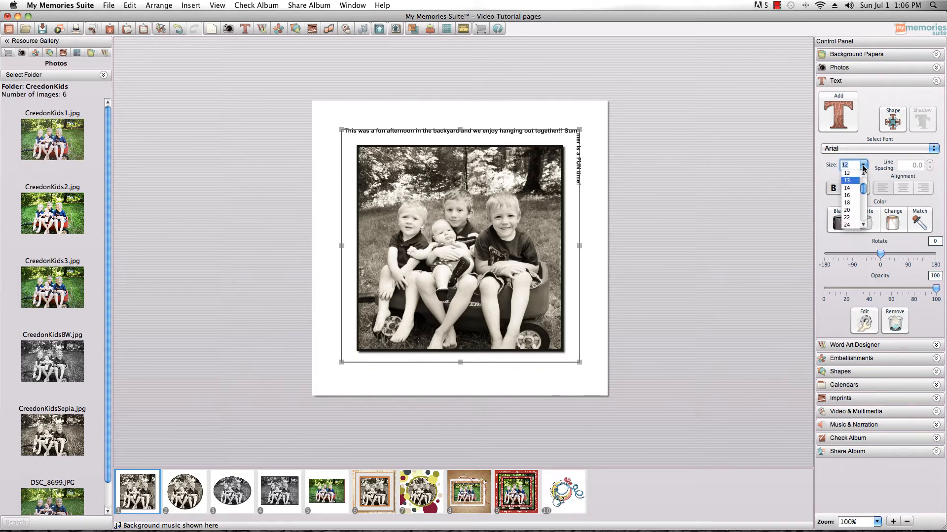
click(846, 202)
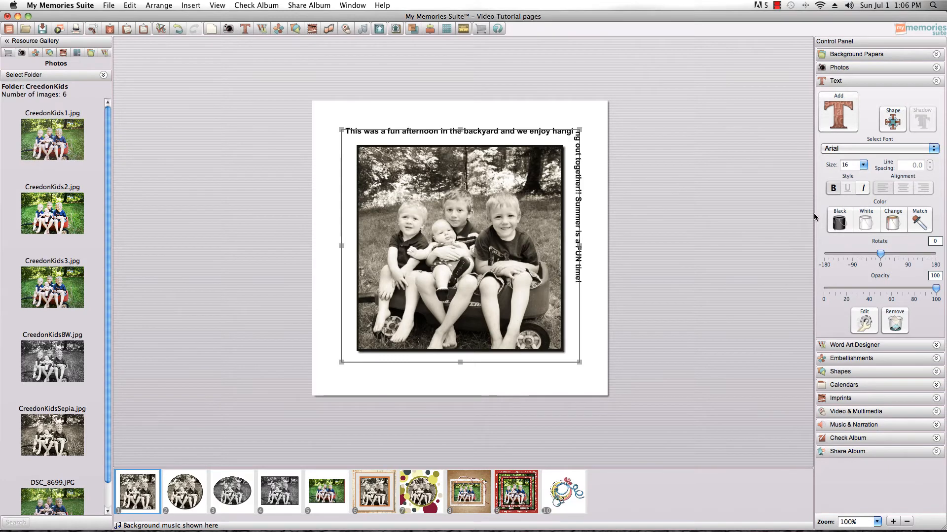
click(862, 165)
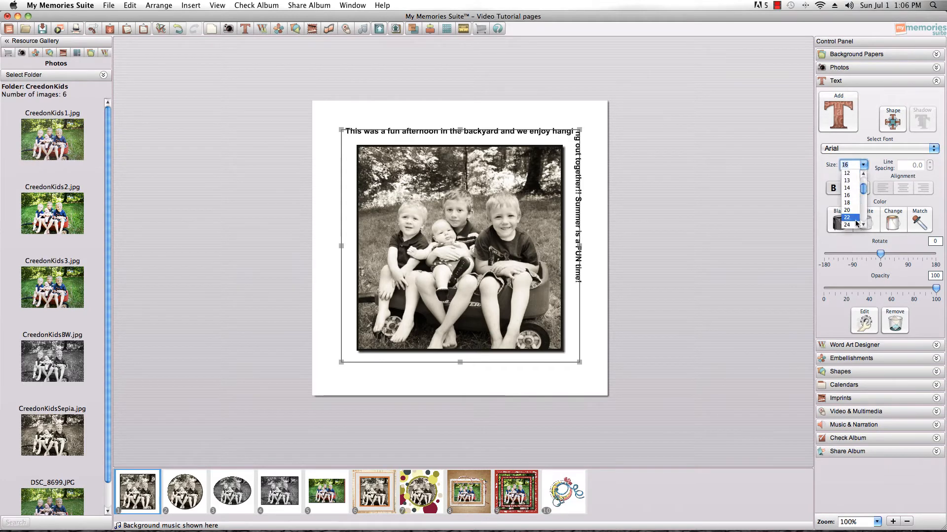
click(847, 217)
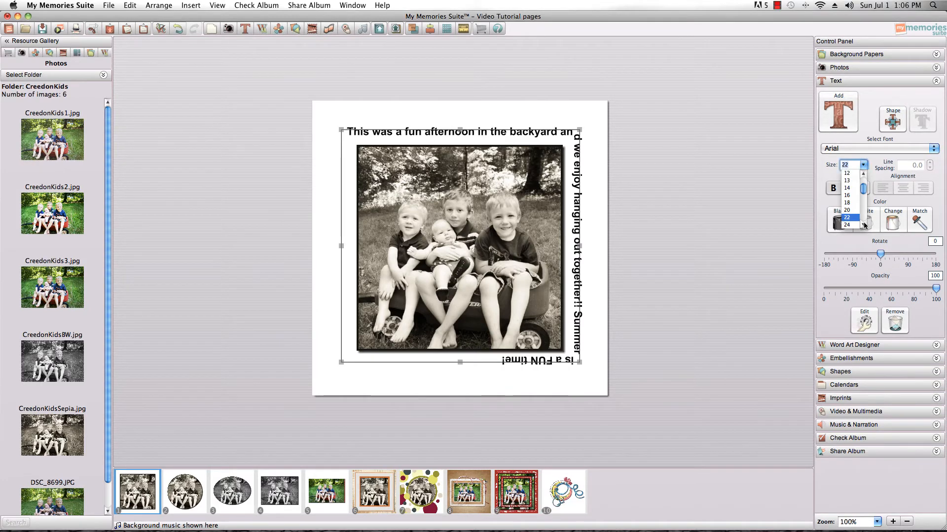
click(846, 219)
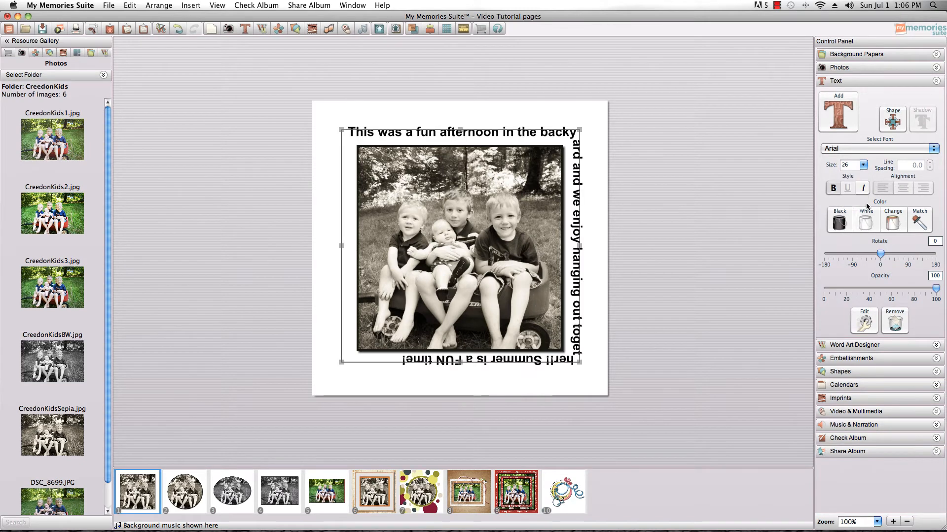
click(862, 164)
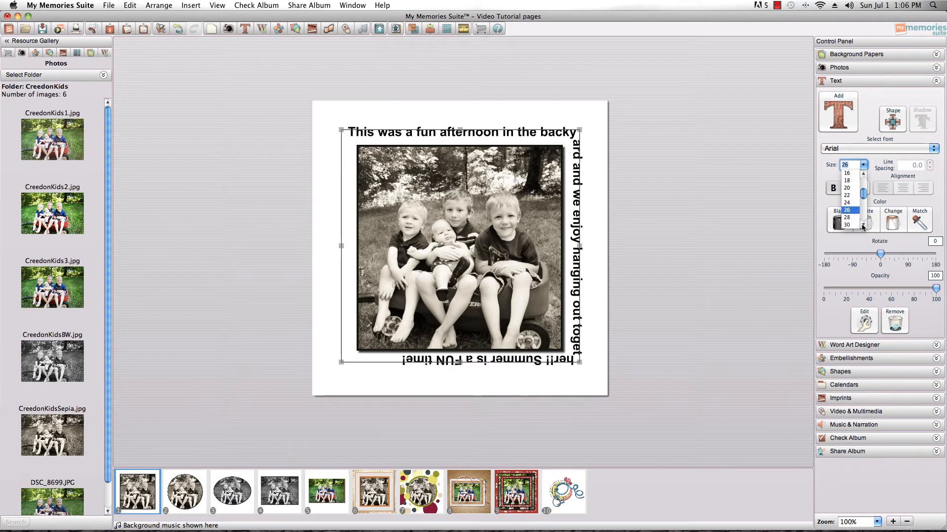
click(847, 224)
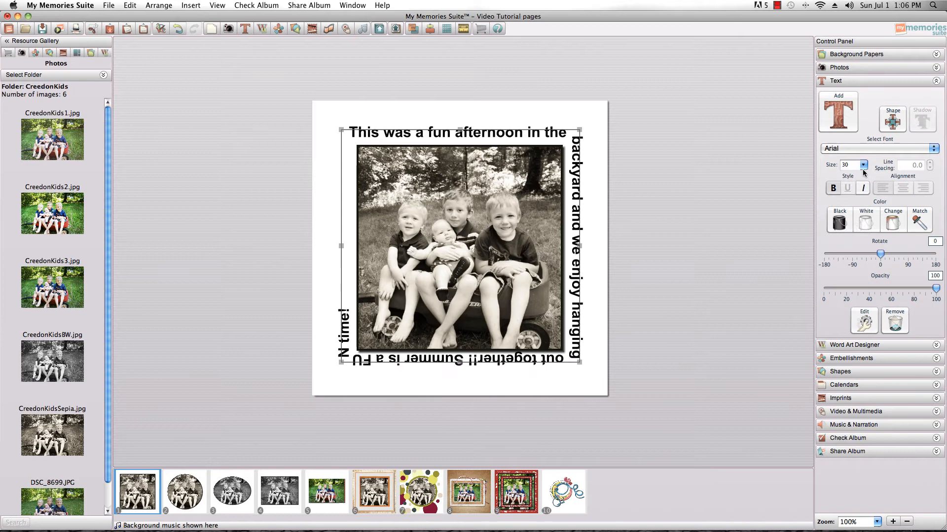
click(864, 165)
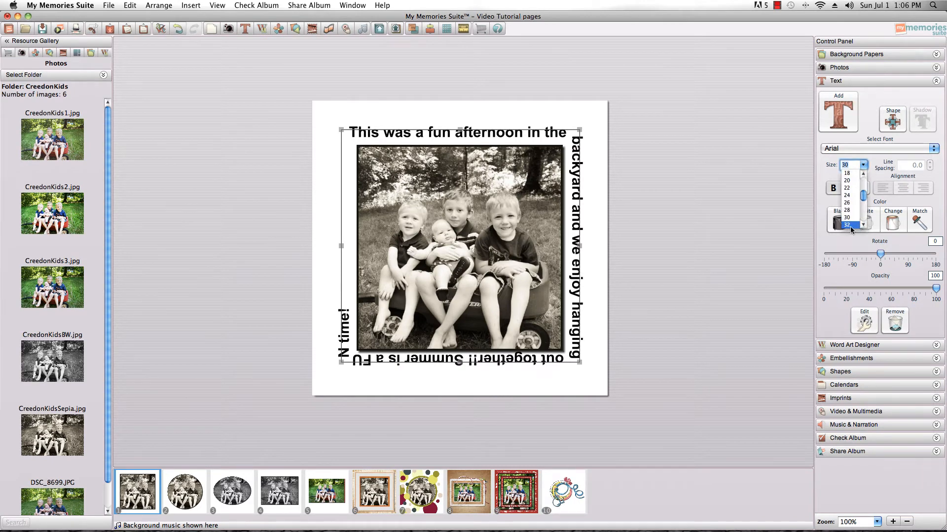
click(847, 216)
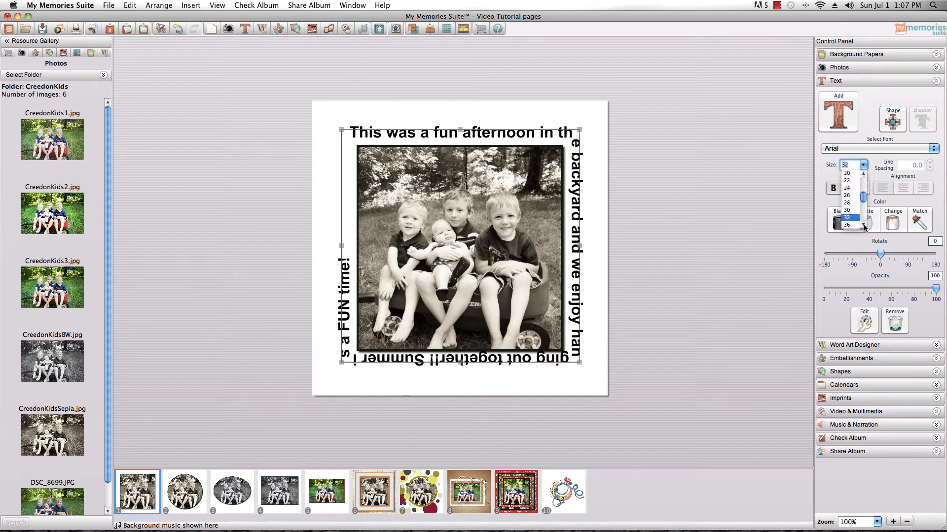
click(847, 225)
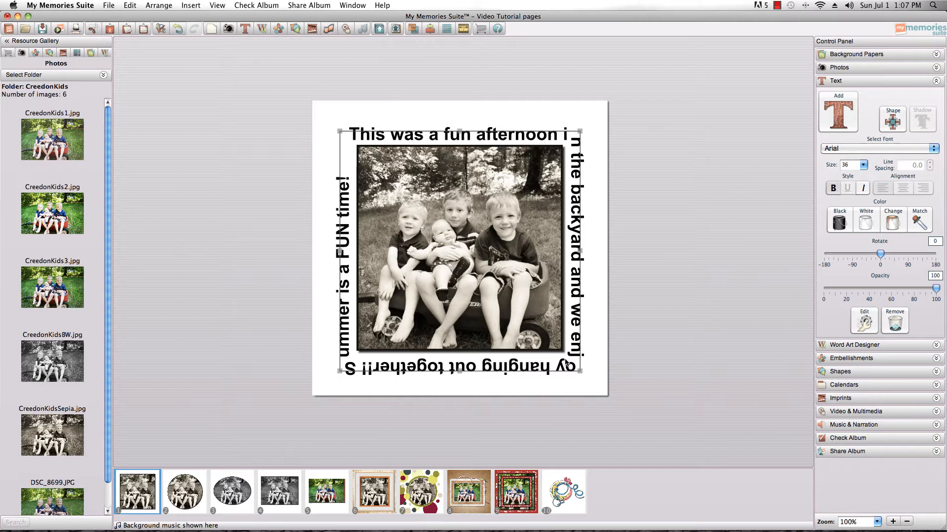
mouse_move(347, 372)
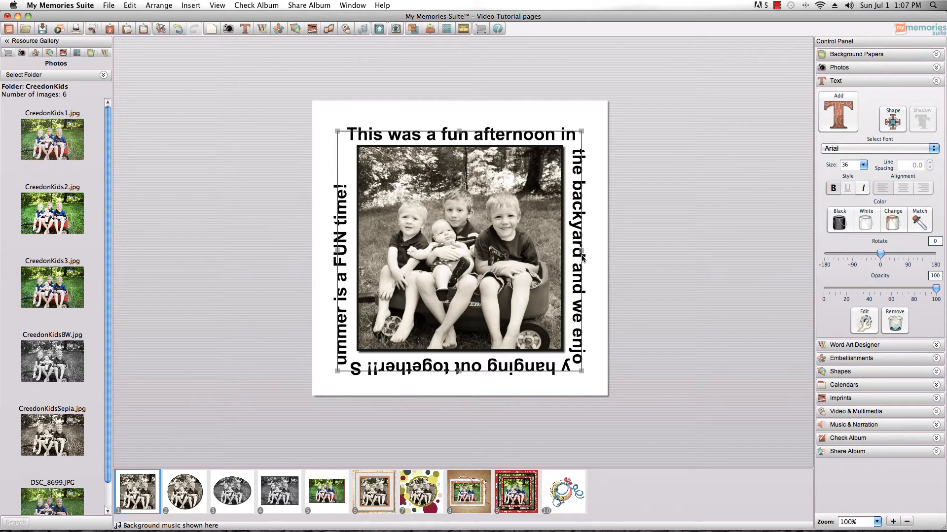
mouse_move(583, 258)
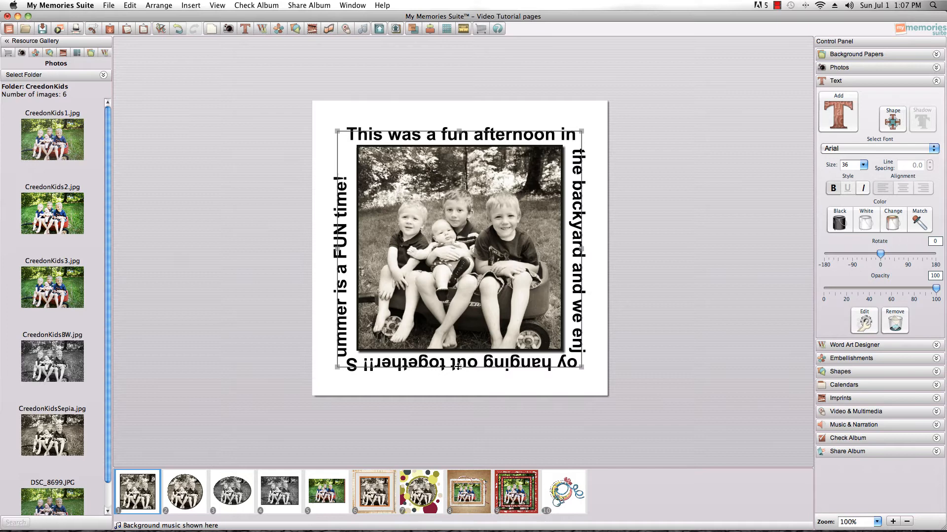
mouse_move(562, 361)
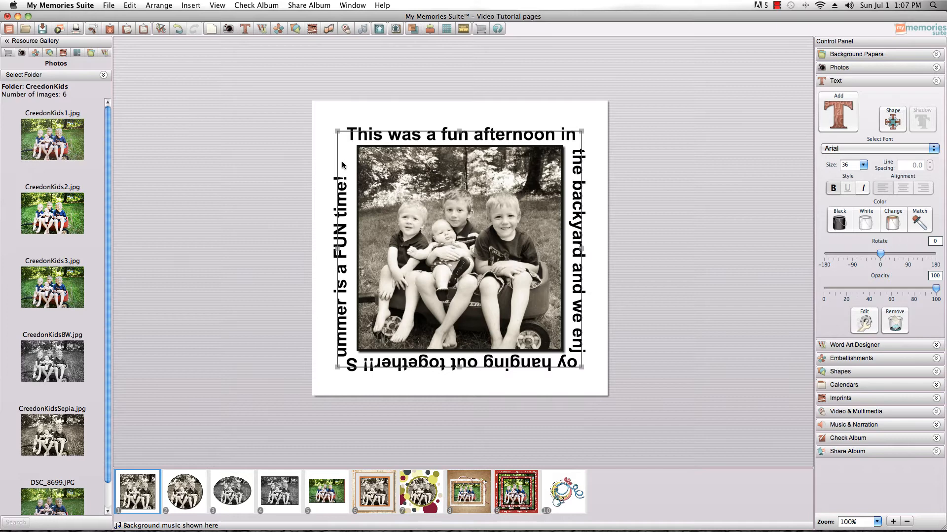
Step: Drag the blue bird embellishment onto the page and shrink it into the photo's top-left corner
click(851, 358)
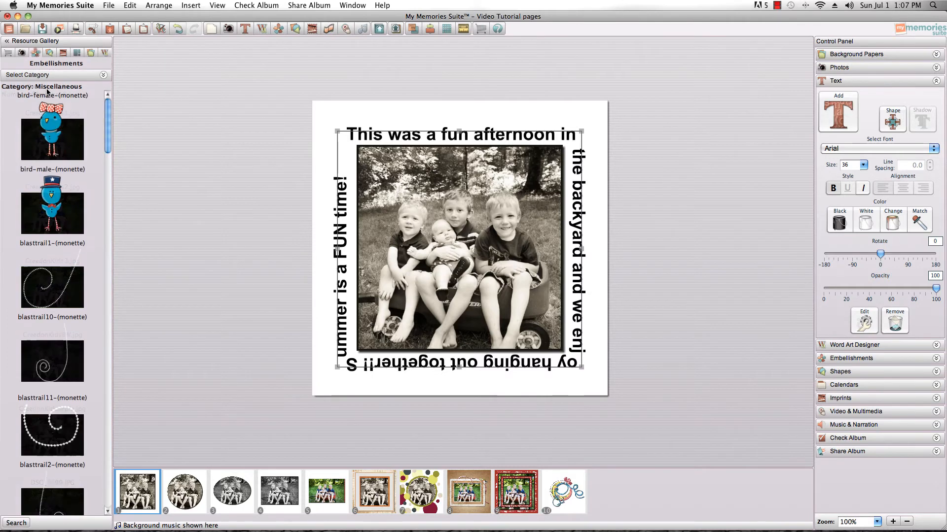
drag(52, 127, 314, 139)
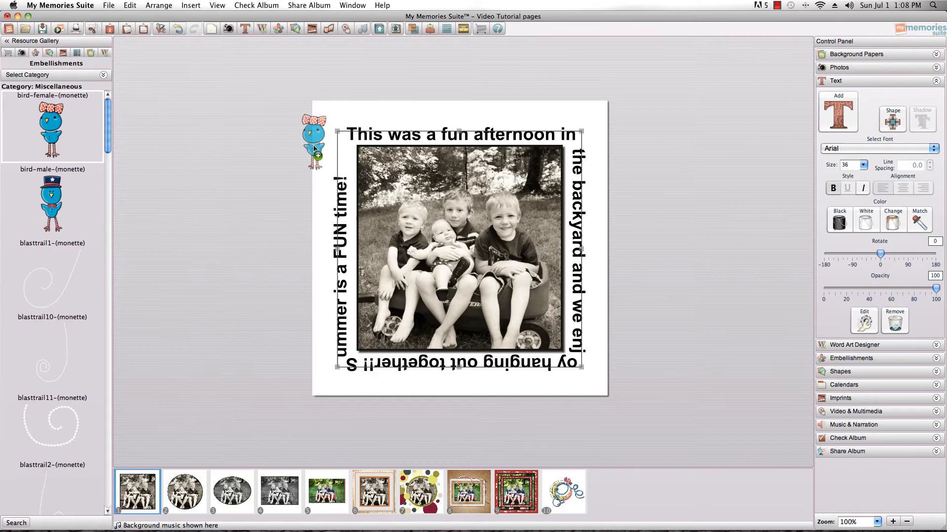
click(314, 139)
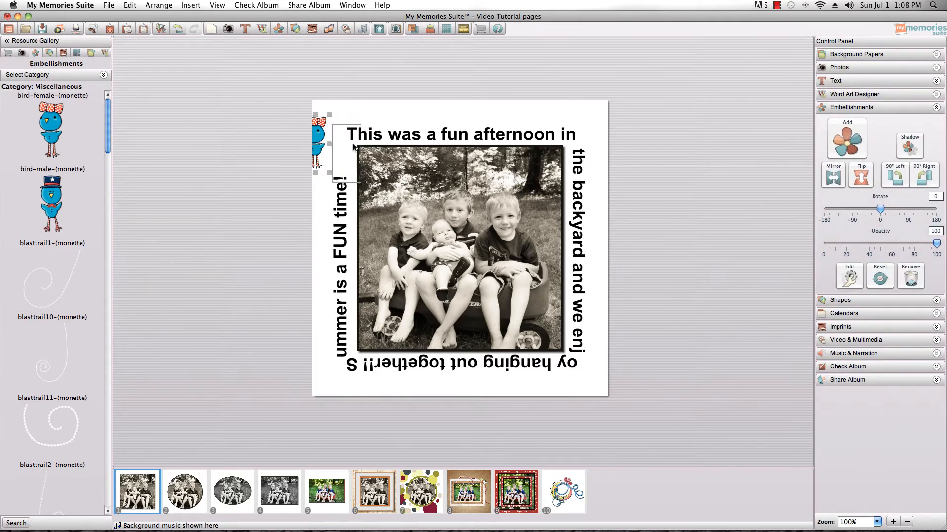
drag(318, 145, 341, 142)
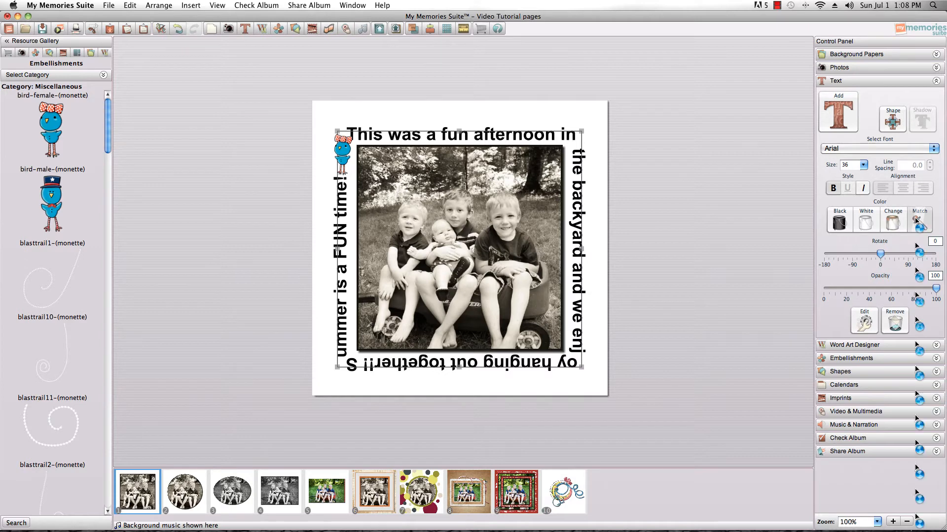
click(919, 219)
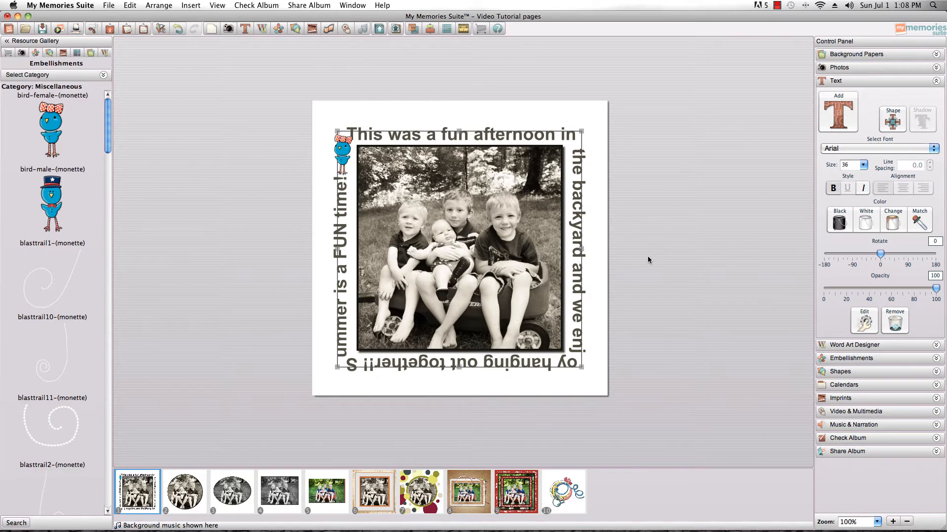
mouse_move(554, 292)
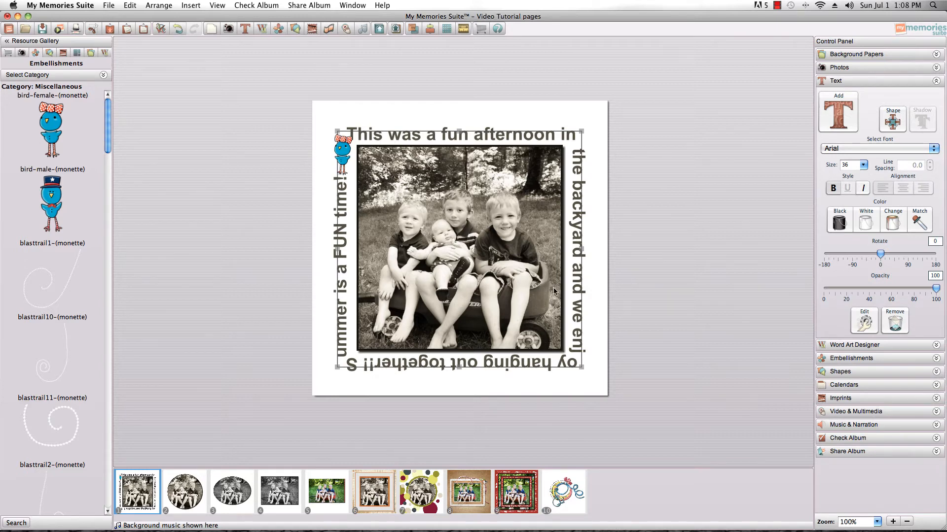
mouse_move(331, 461)
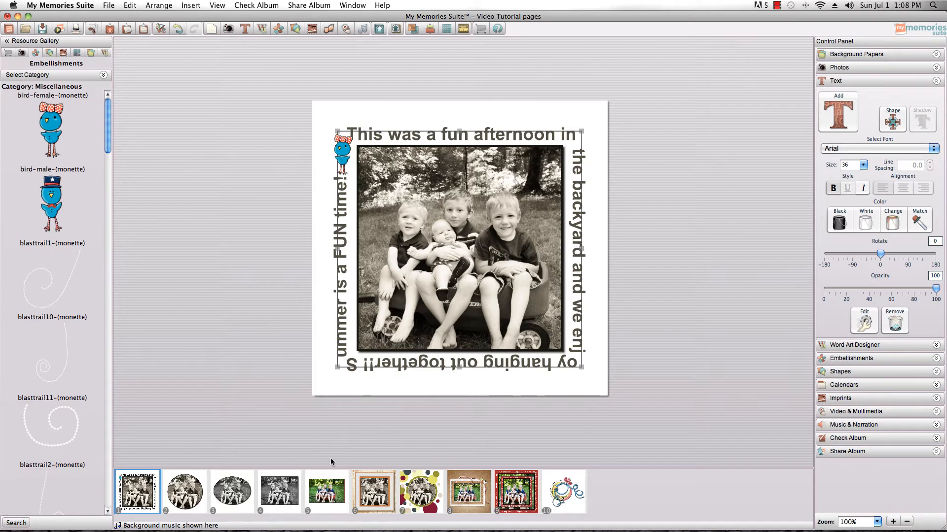
Step: Wrap the circle-photo page's caption inside a circle at size 32, then move to the oval-photo page
click(184, 491)
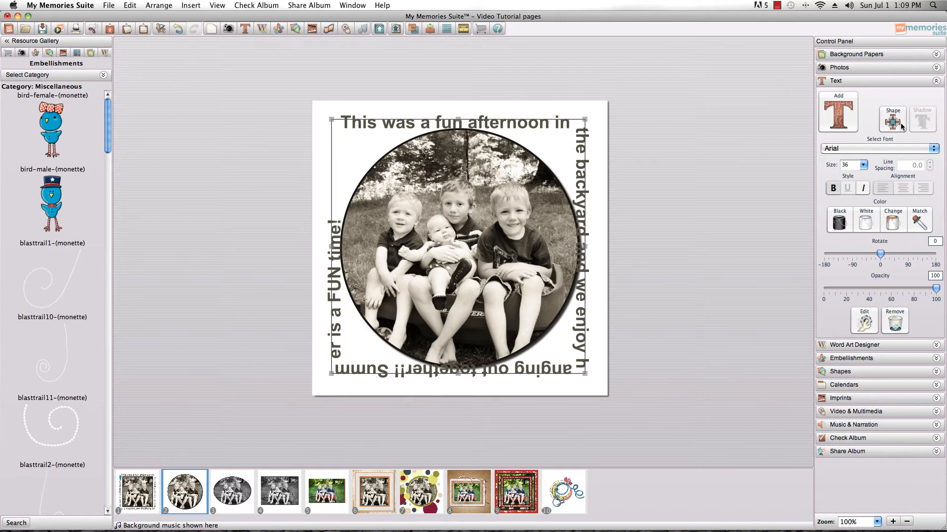
click(892, 118)
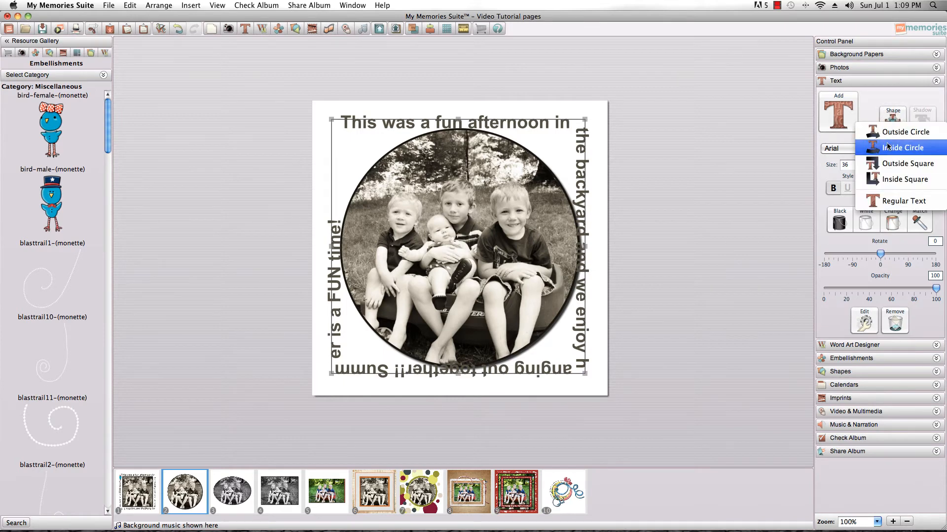
click(904, 147)
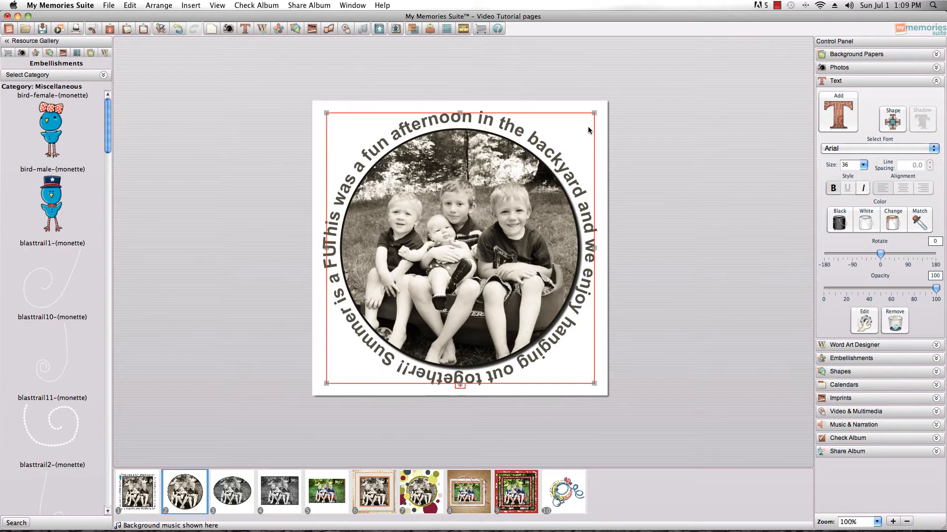
click(863, 164)
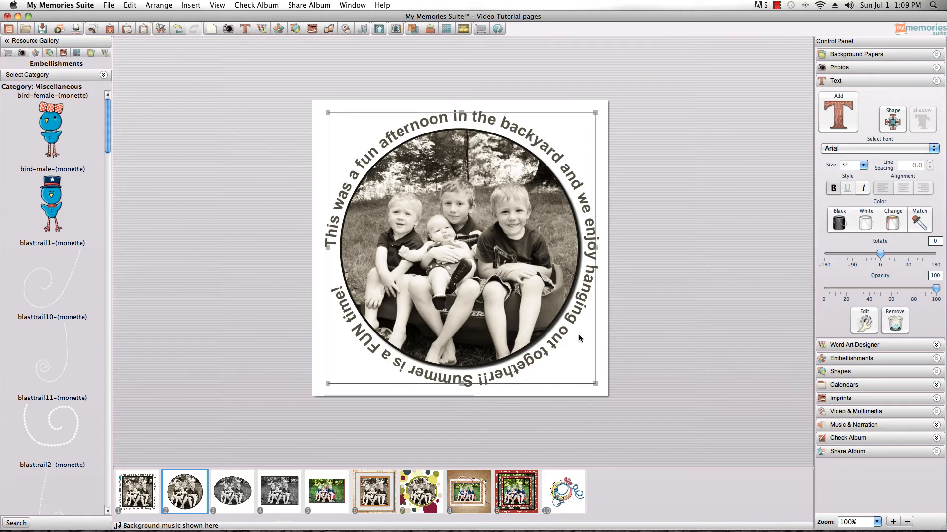
click(232, 491)
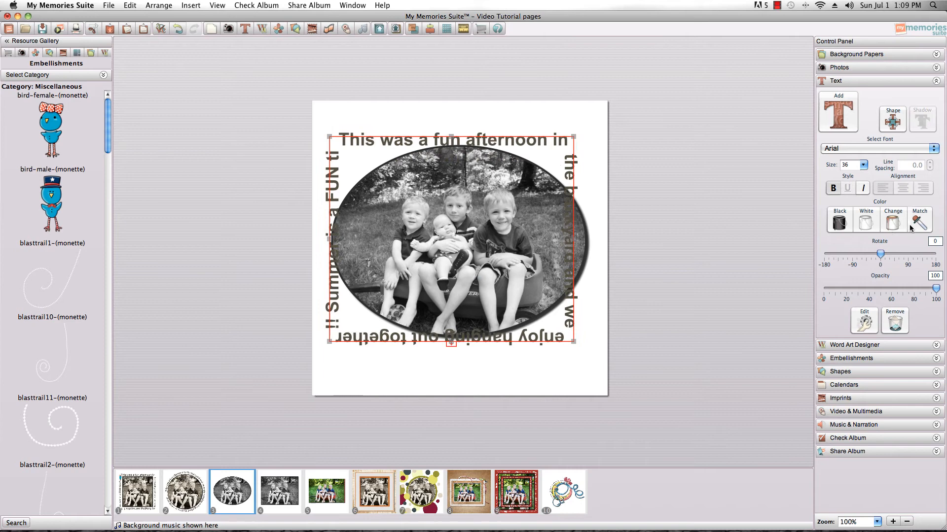
Step: Curve the oval page's caption into an Outside Circle at size 30, then go to page 5
click(892, 116)
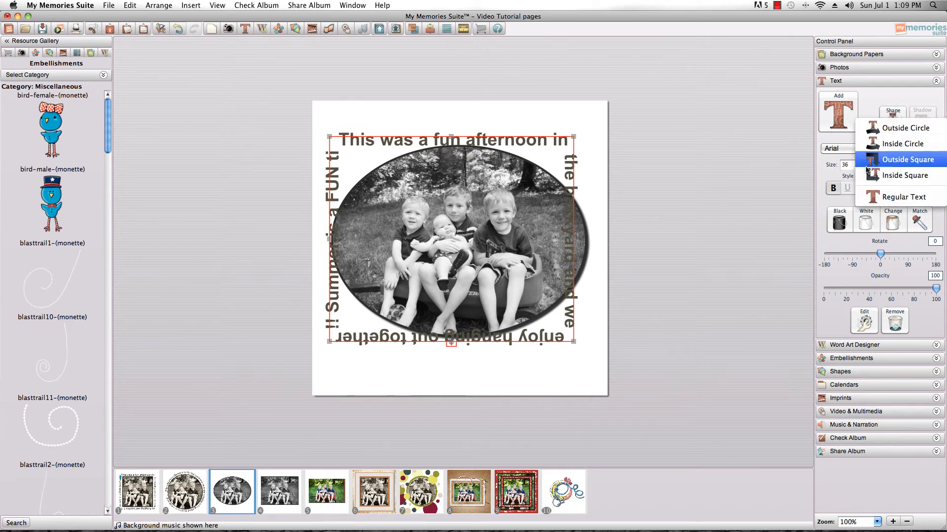
mouse_move(904, 127)
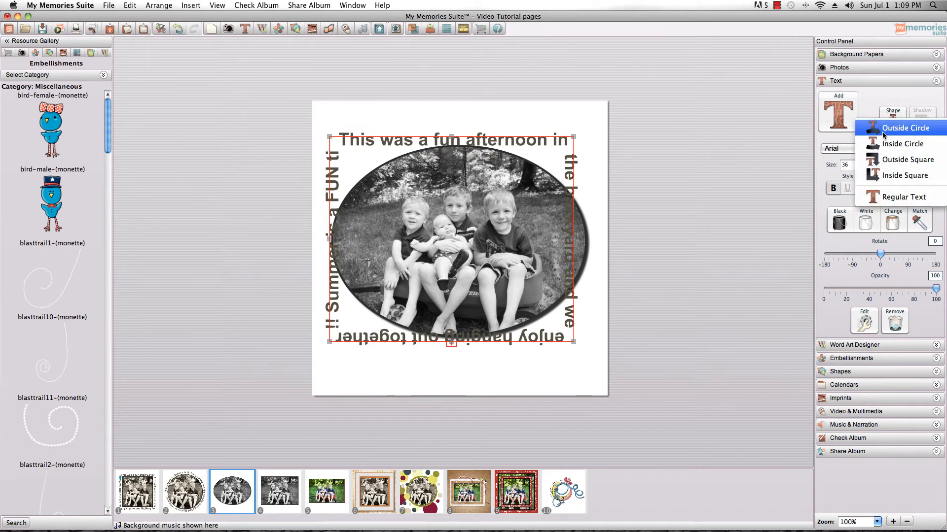
click(905, 144)
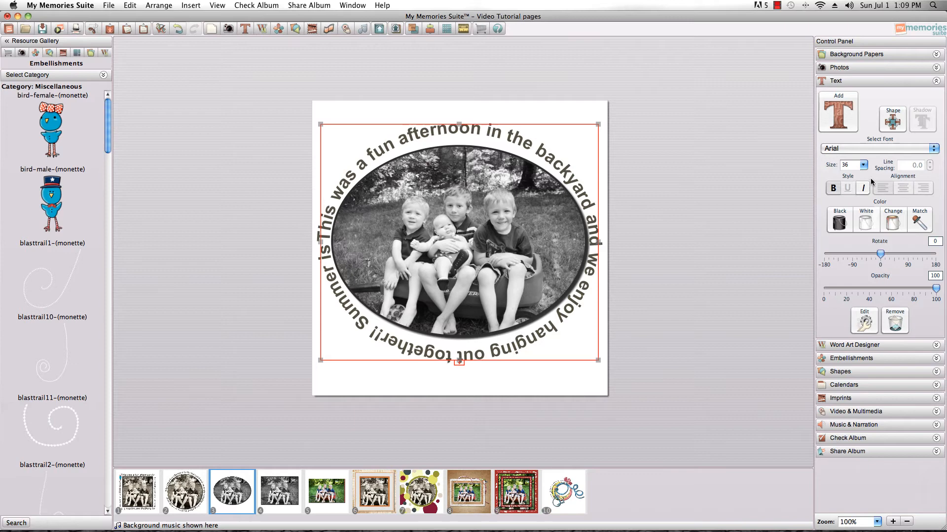
click(863, 165)
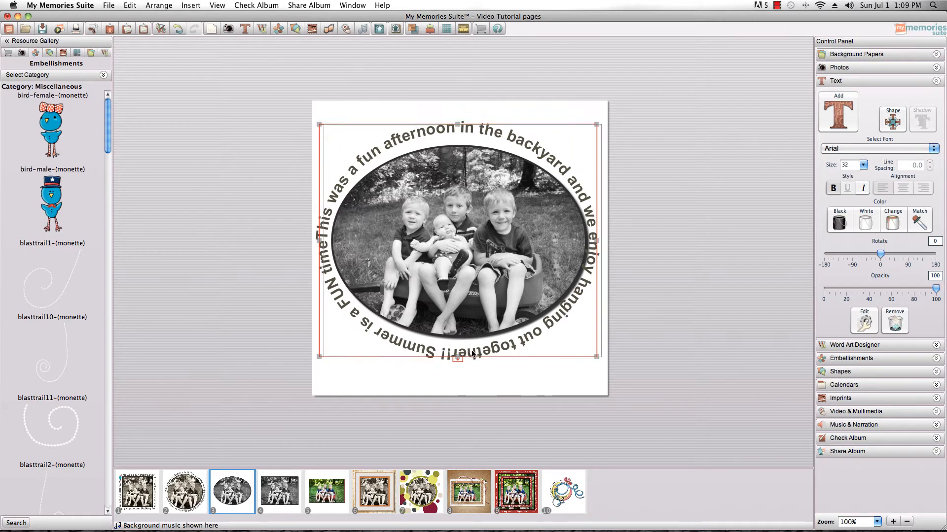
click(862, 165)
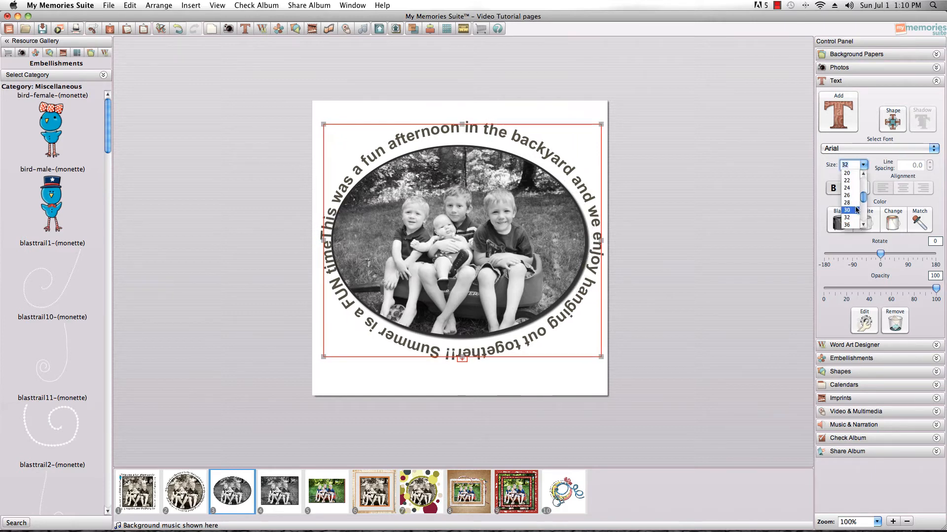
click(846, 216)
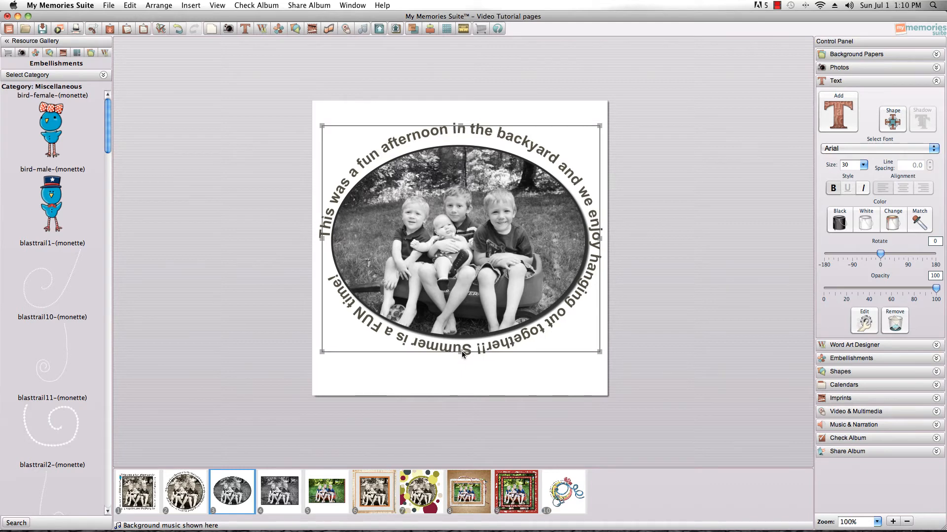
mouse_move(460, 128)
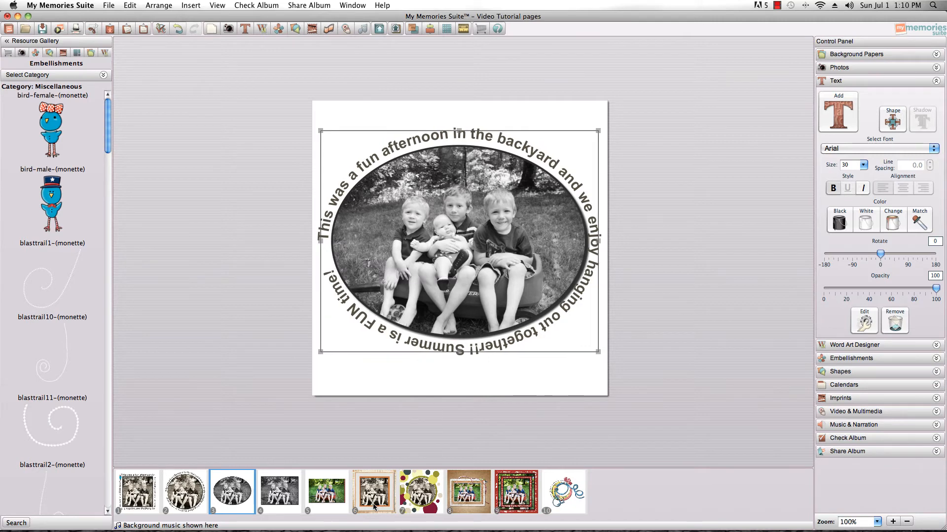
click(279, 491)
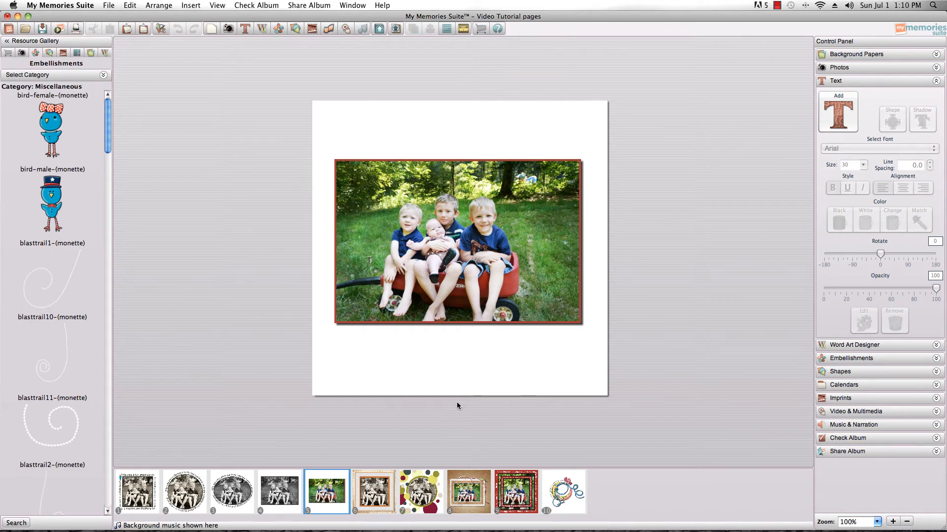
Step: Select the sixth page's square-wrapped caption and start choosing a new text colour
click(372, 490)
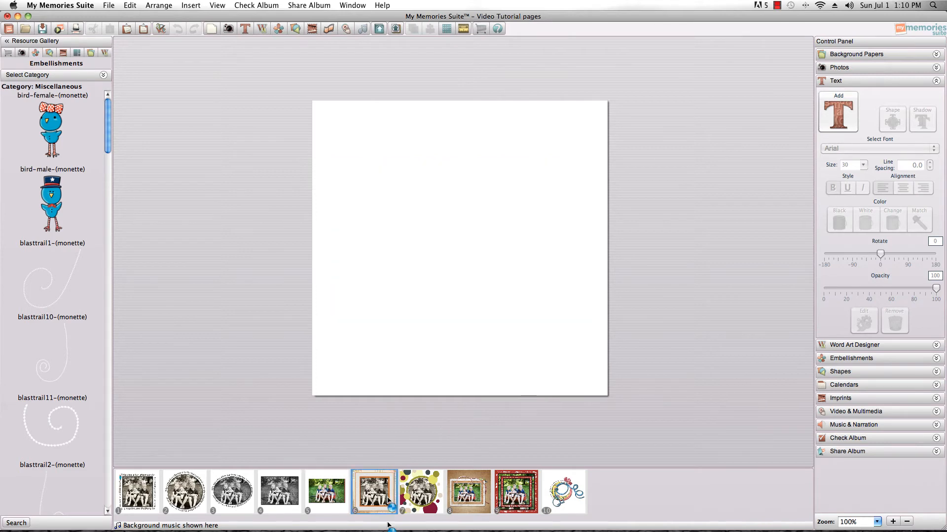
click(373, 491)
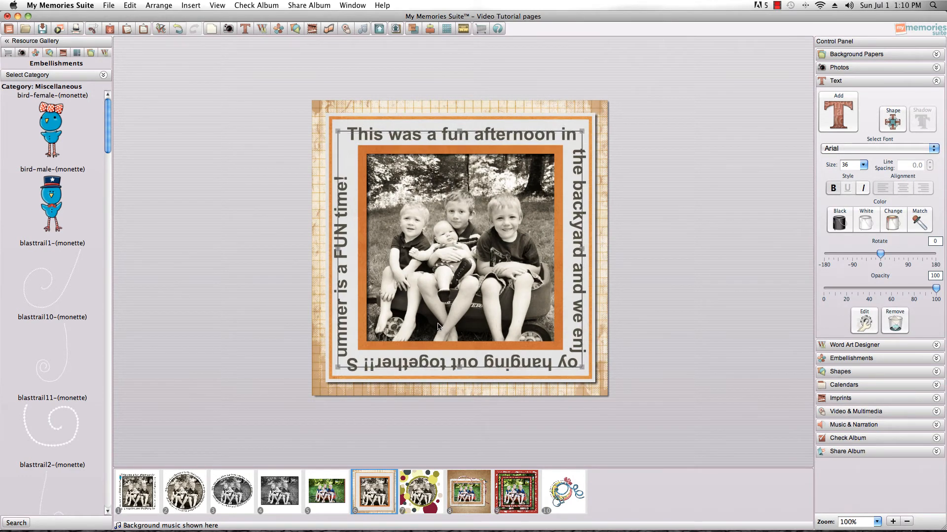
mouse_move(332, 252)
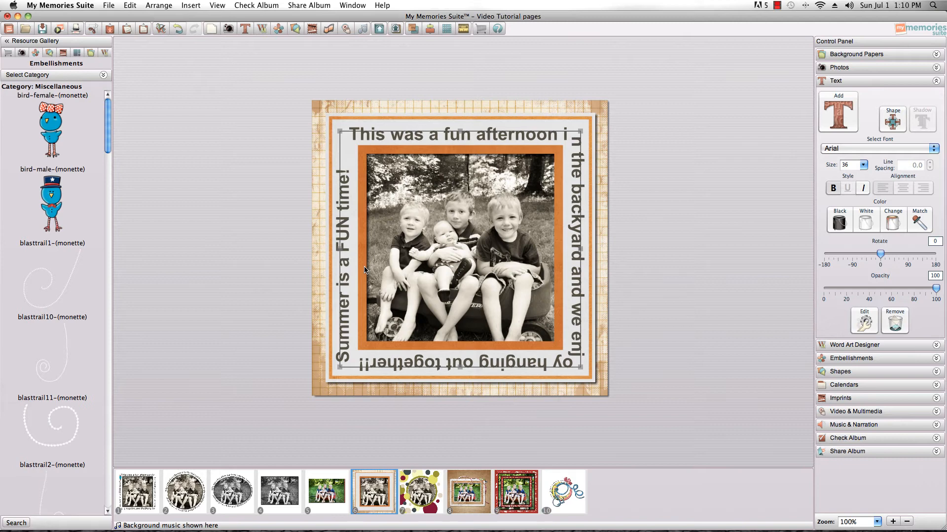
mouse_move(356, 288)
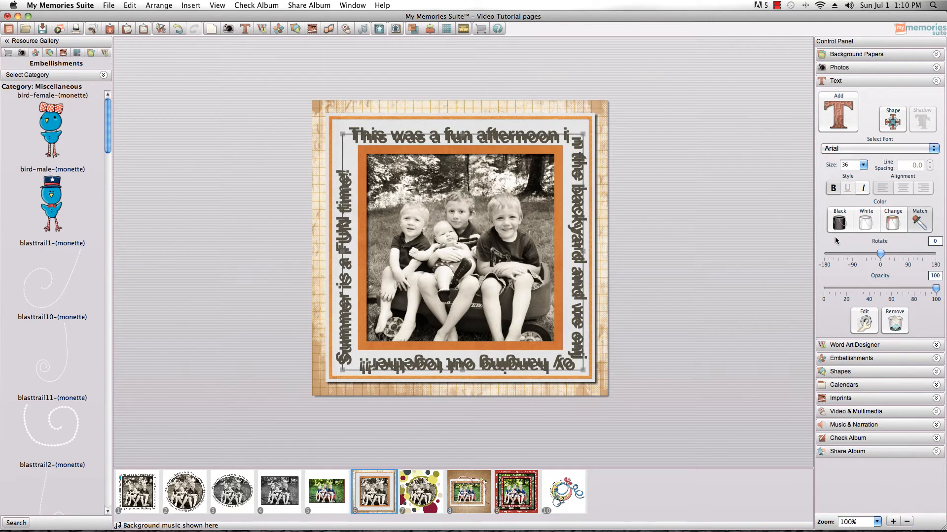
click(892, 219)
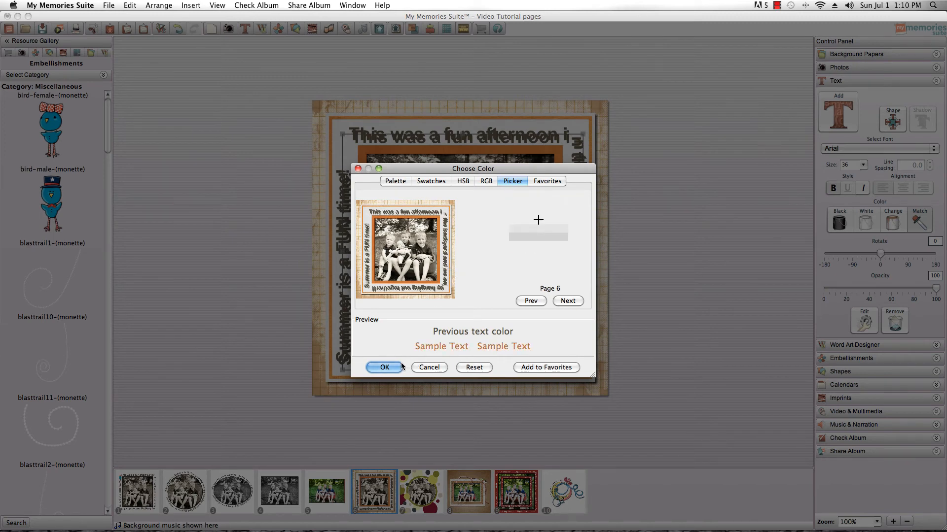
Step: Confirm the orange caption colour matched from the frame, then go to the polka-dot page 7
click(383, 366)
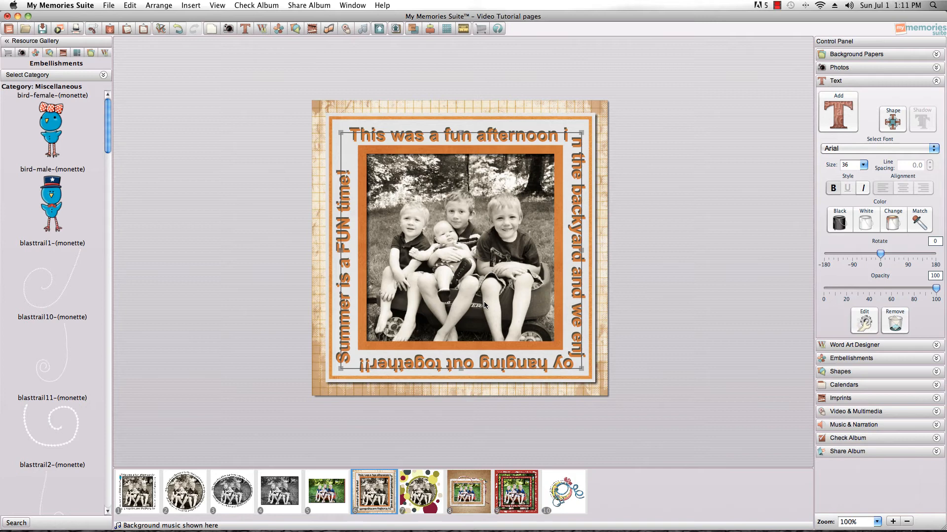
mouse_move(598, 345)
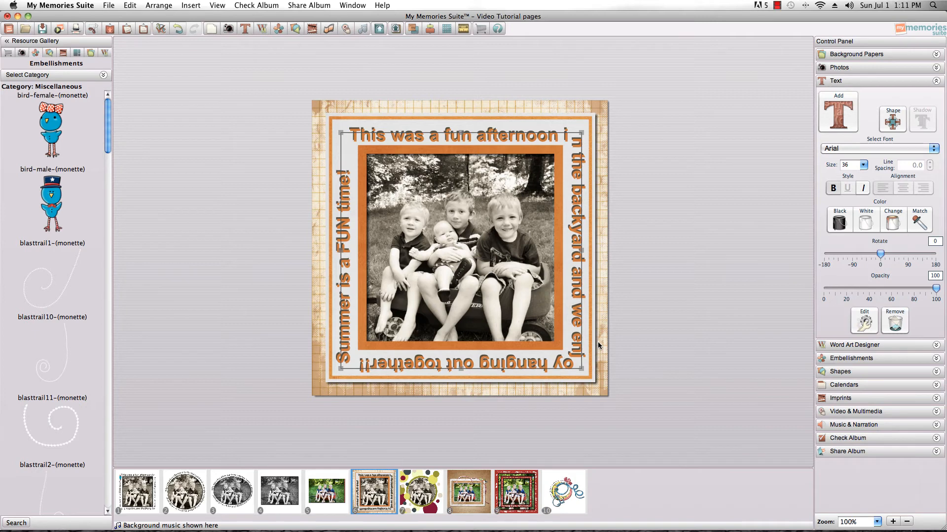
mouse_move(602, 415)
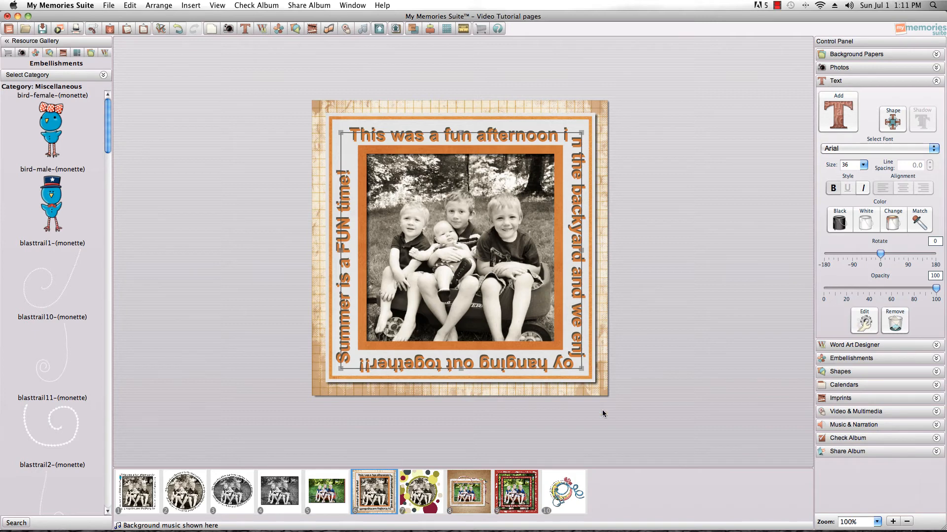
mouse_move(601, 416)
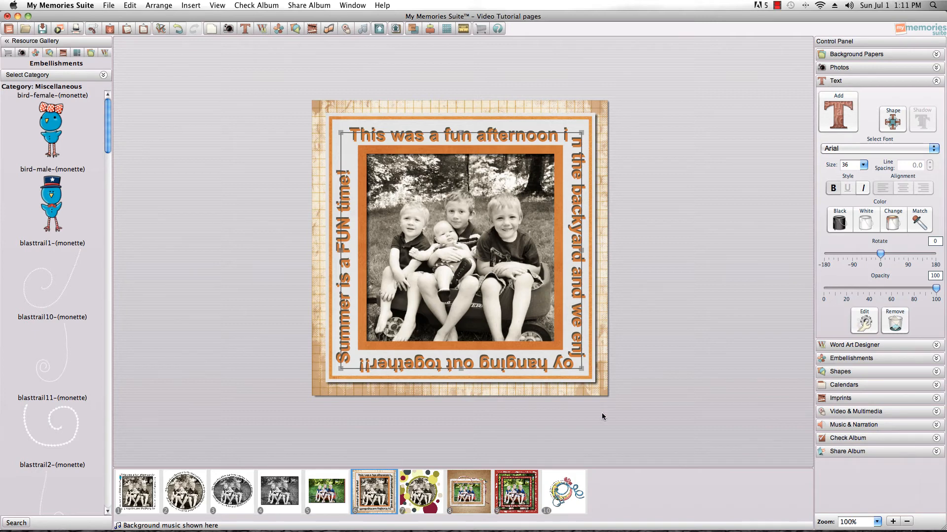
click(421, 491)
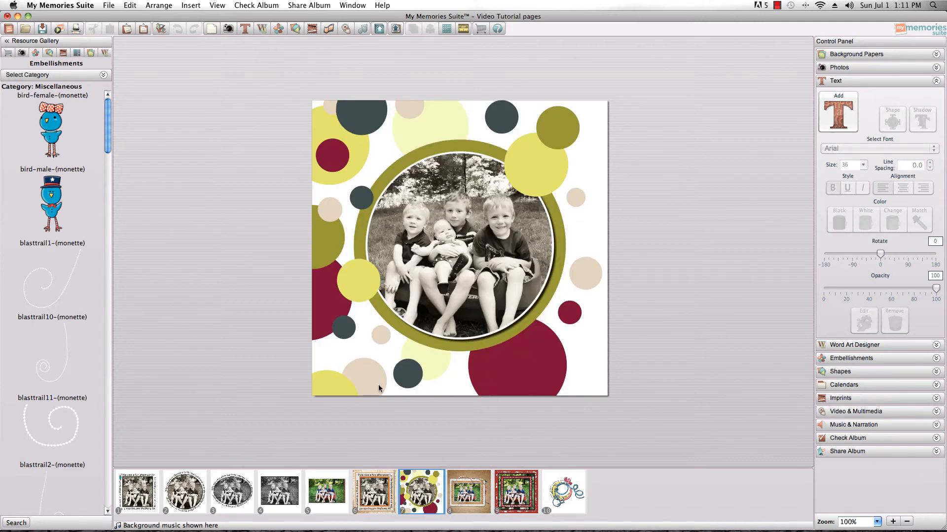
mouse_move(414, 247)
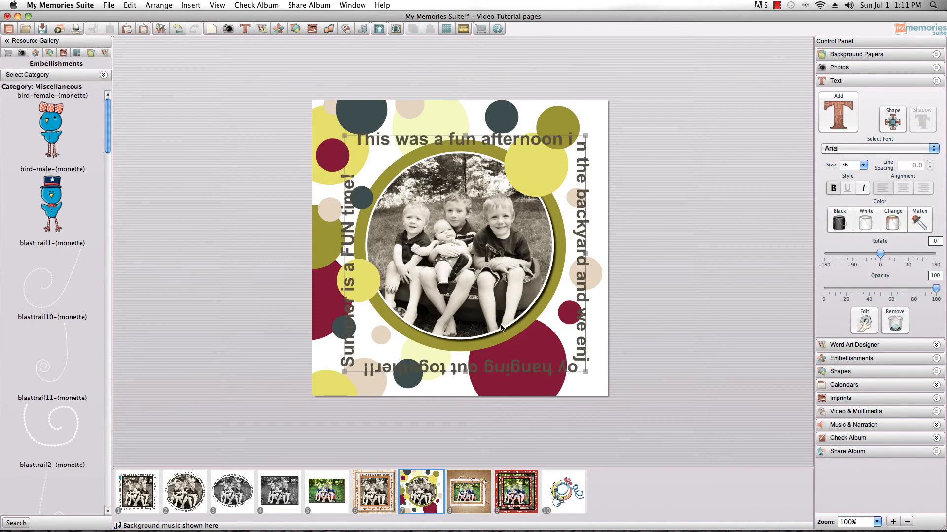
Step: Wrap the caption in a circle shape at size 20, then move on to page 8
click(892, 114)
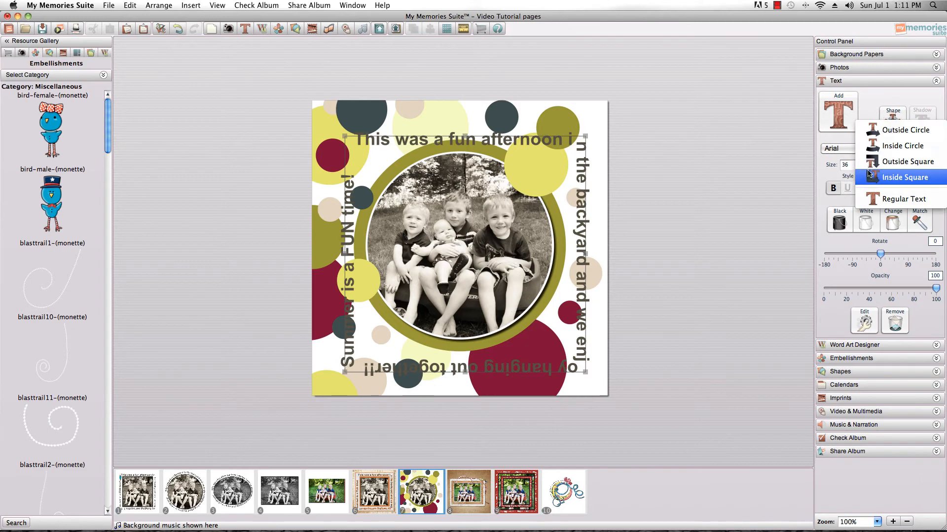
click(904, 146)
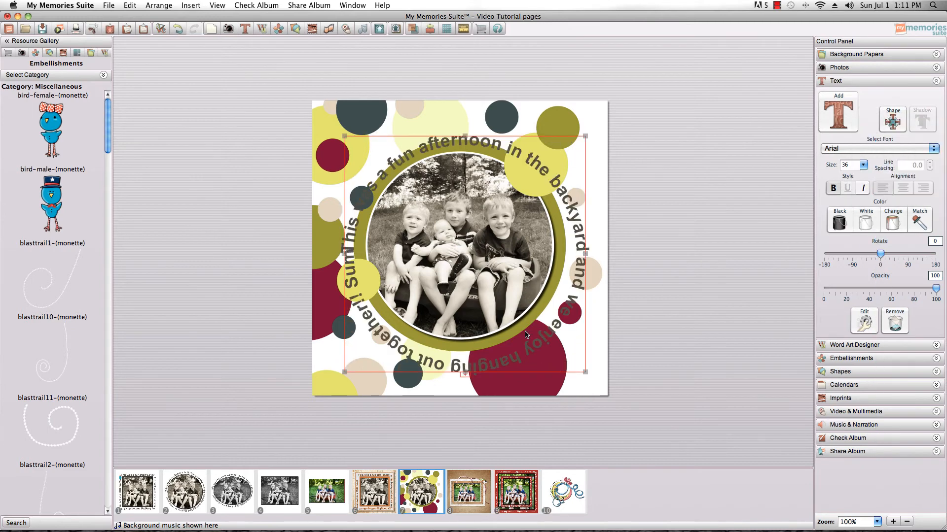
click(862, 165)
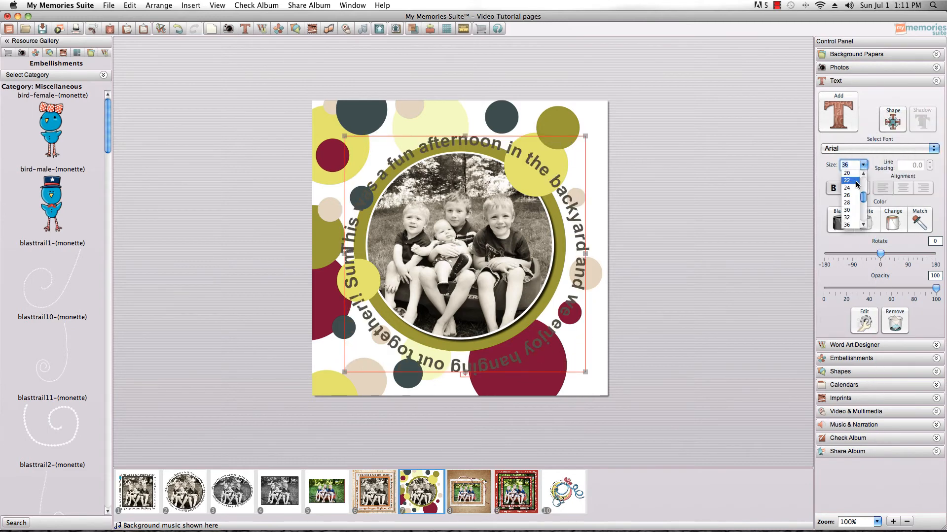
click(846, 172)
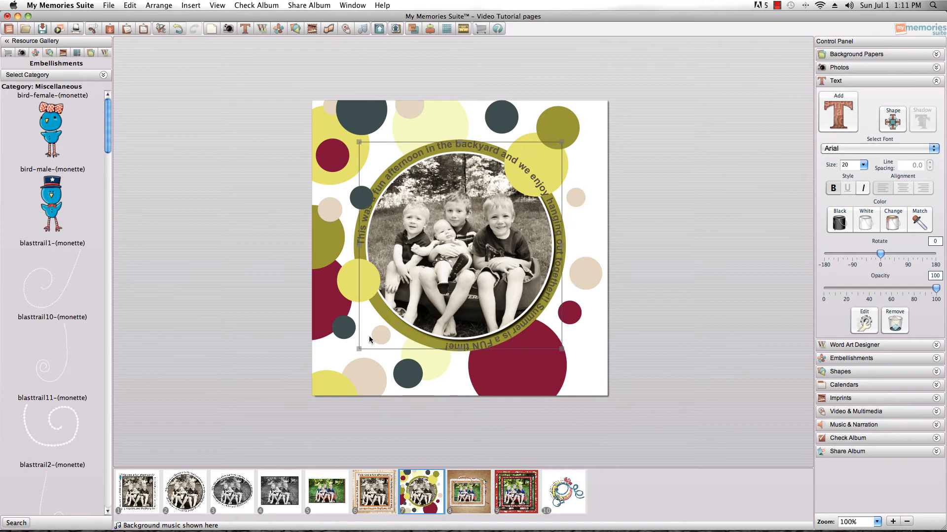
click(865, 219)
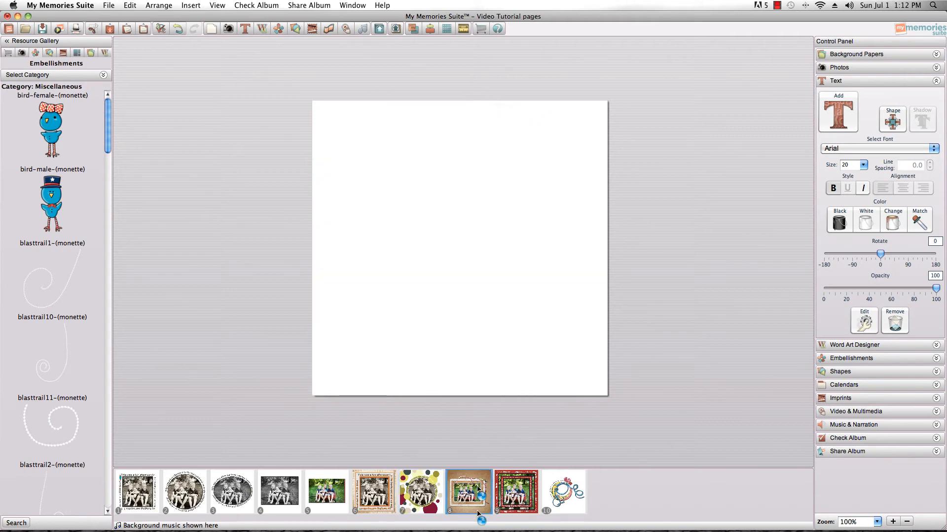
click(468, 491)
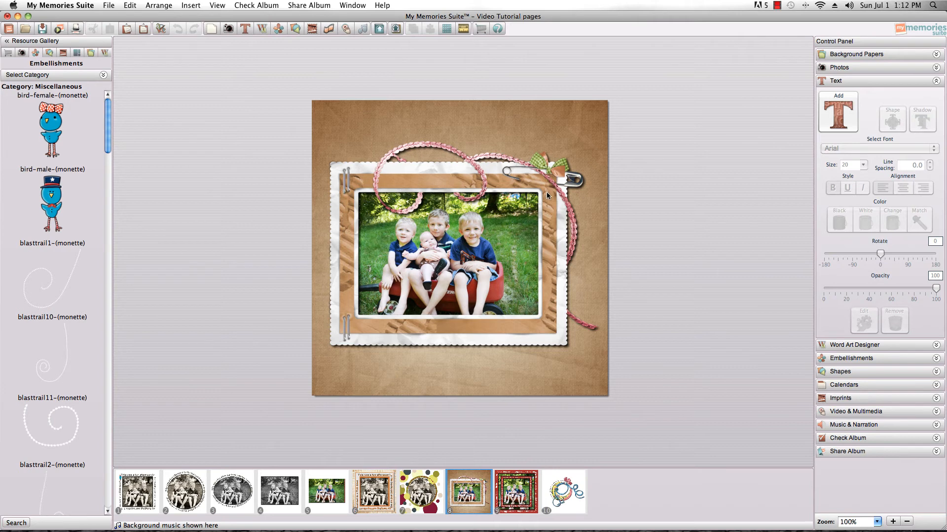
mouse_move(358, 267)
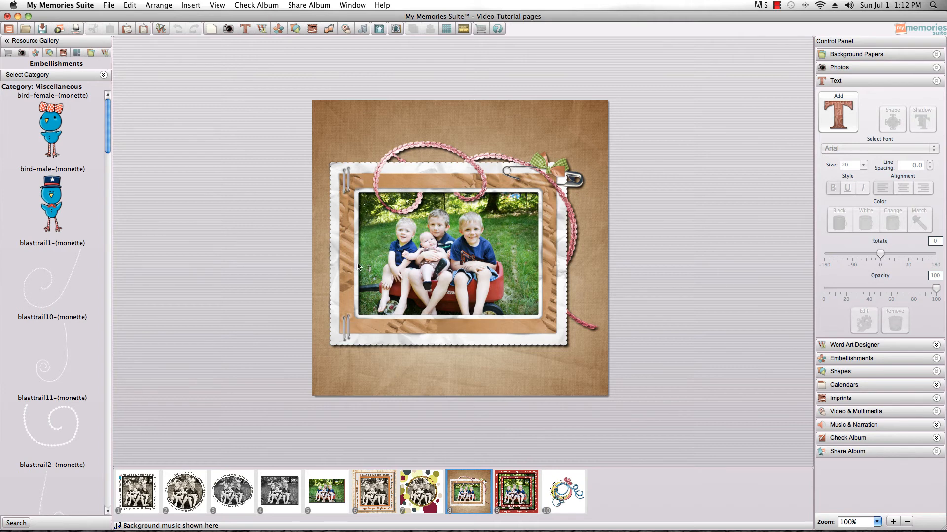
mouse_move(548, 509)
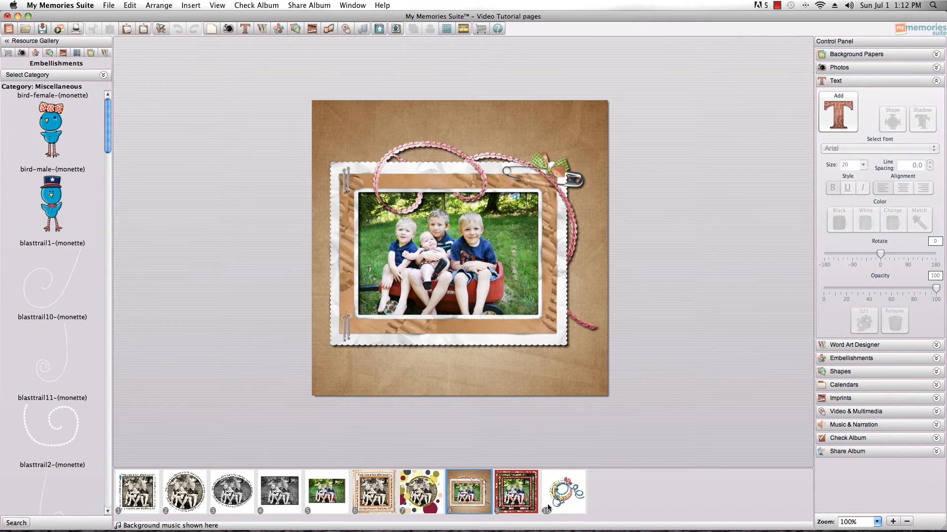
Step: Review the red page's kids photo shapes without changes, then go to the My Little Girl page
click(515, 491)
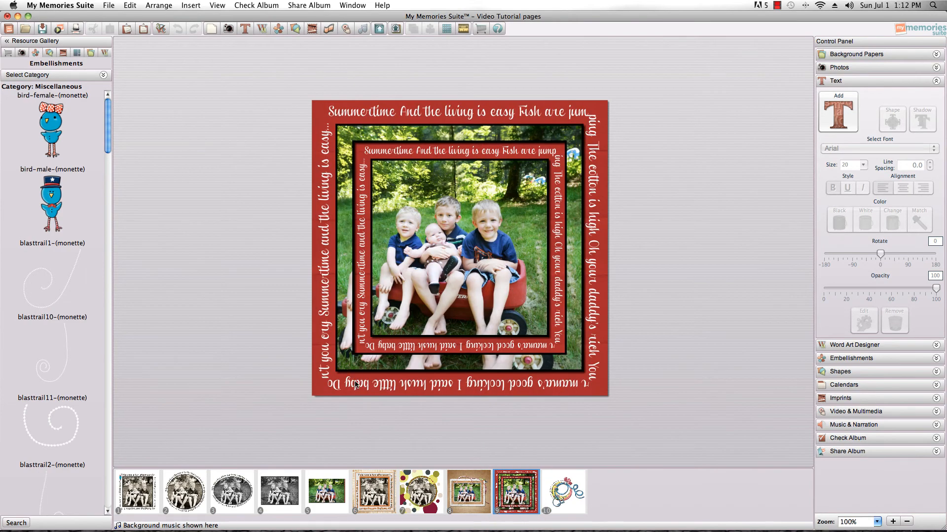
mouse_move(344, 287)
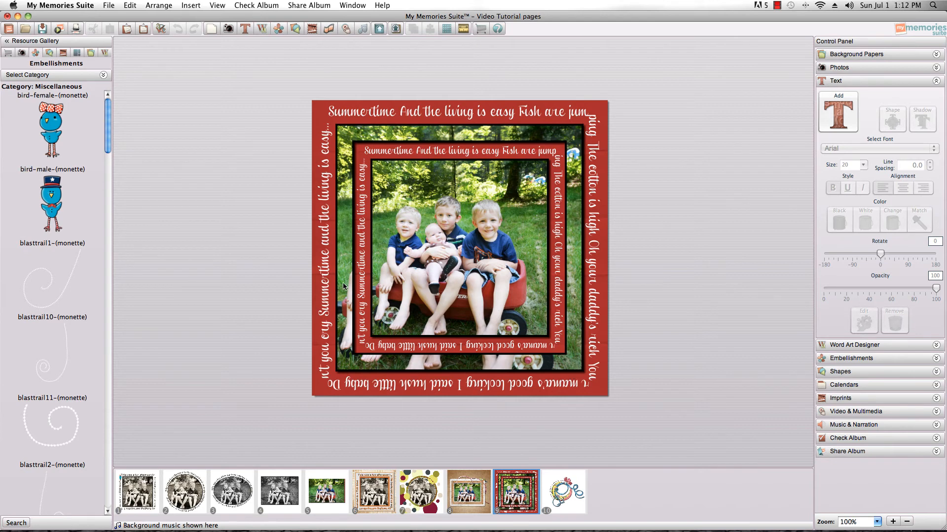
mouse_move(343, 254)
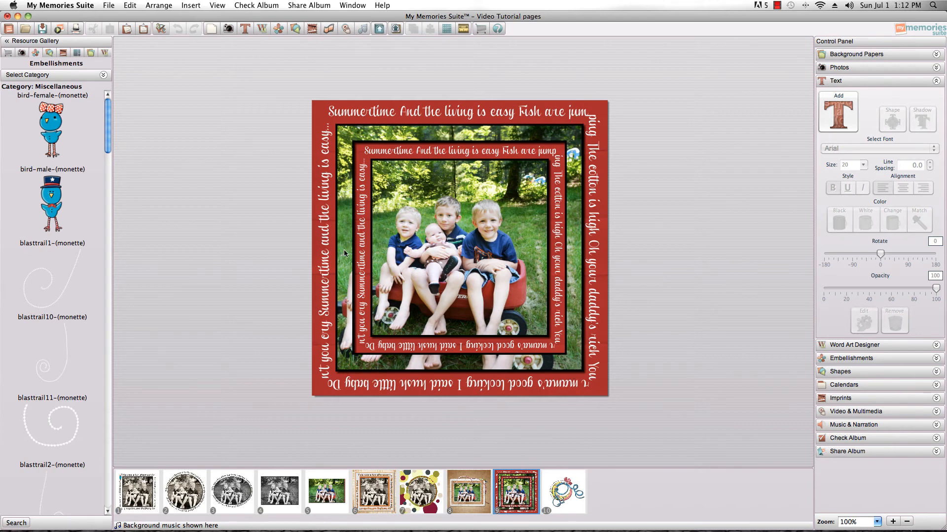
mouse_move(346, 227)
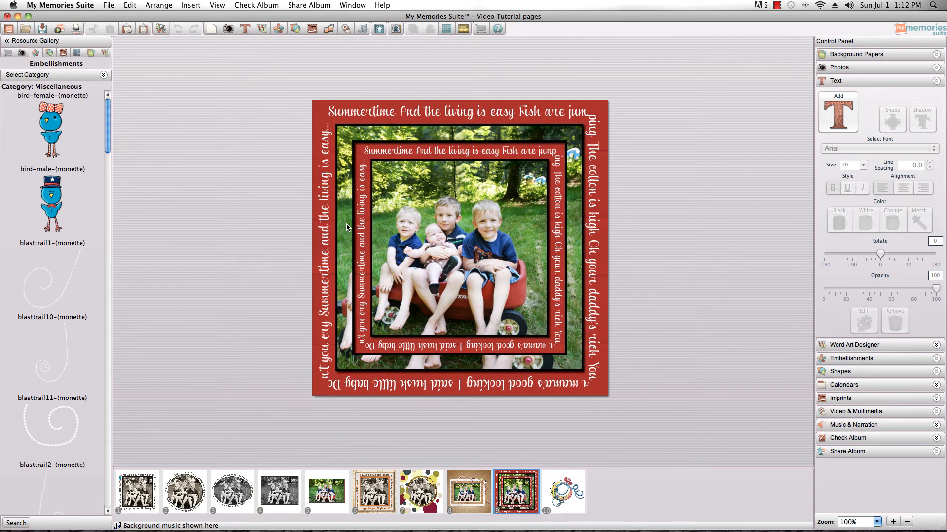
click(839, 67)
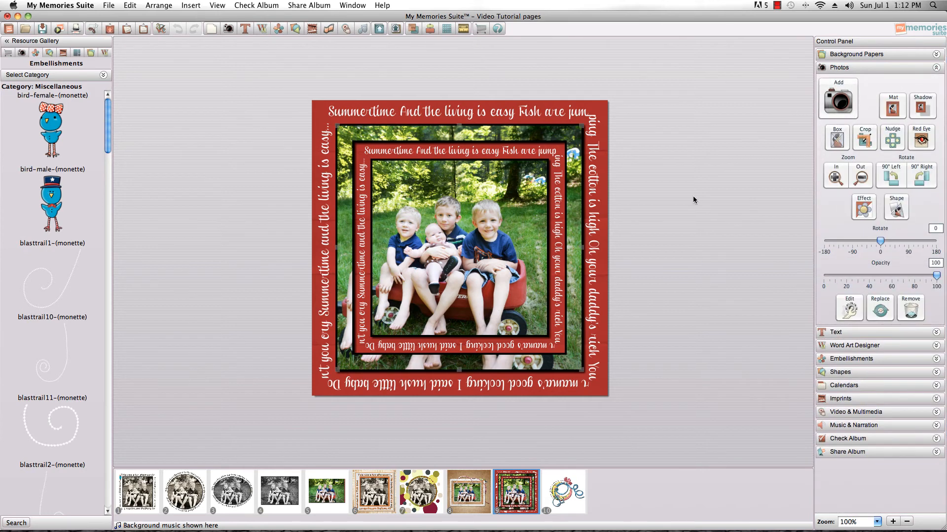
click(896, 207)
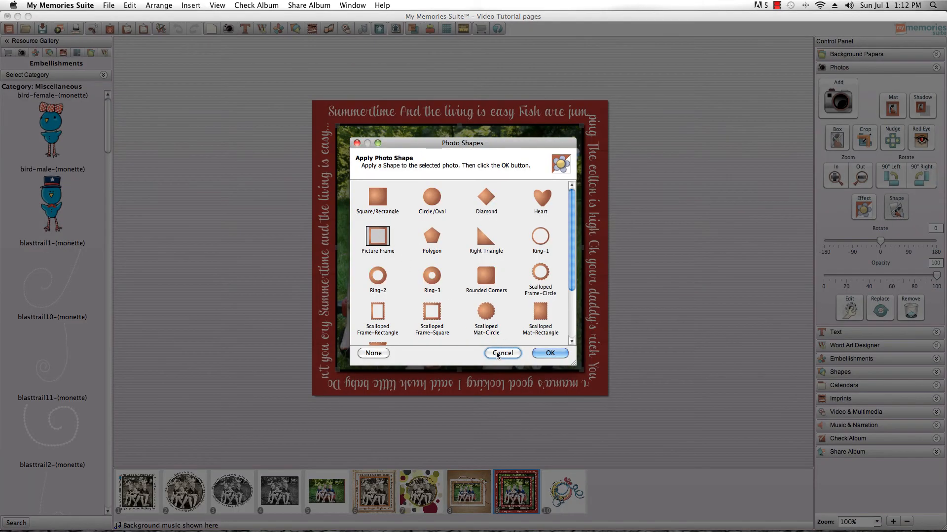
click(502, 353)
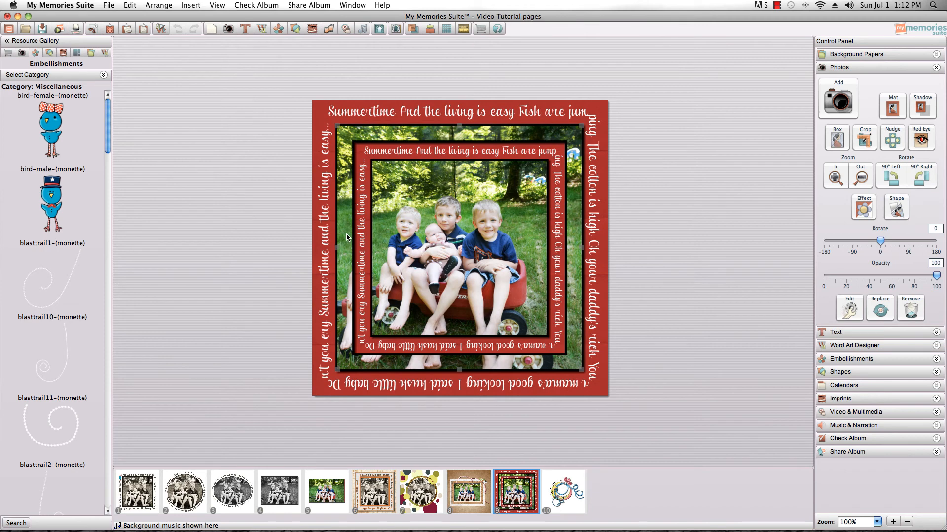
click(563, 491)
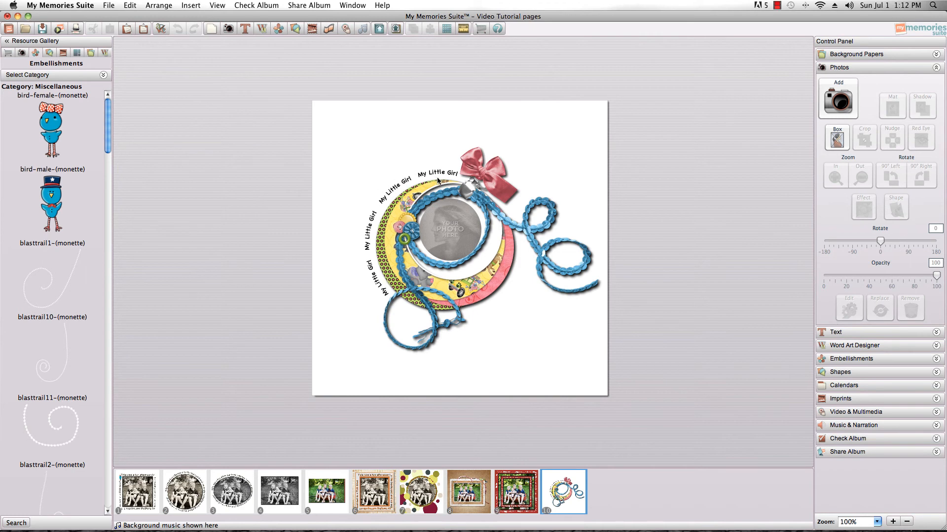
mouse_move(402, 198)
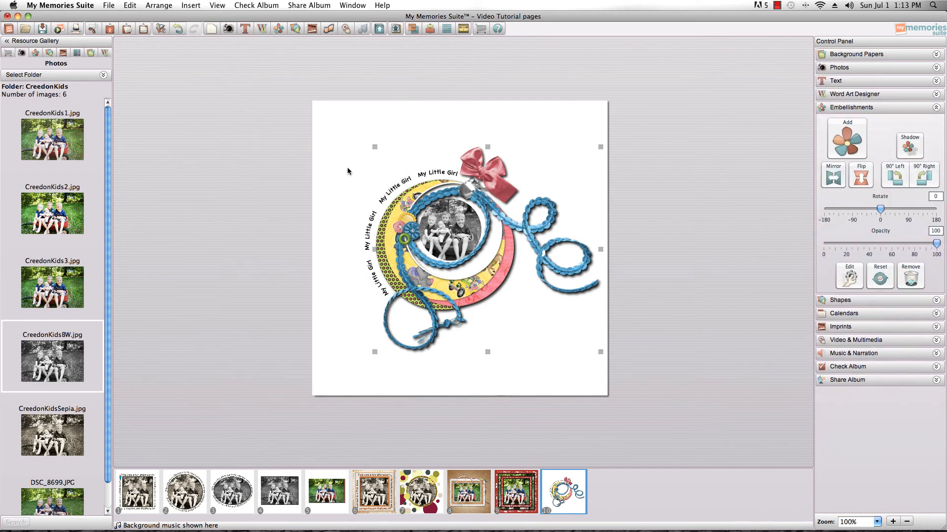
Step: Switch the gallery back to the Embellishments collection
click(851, 107)
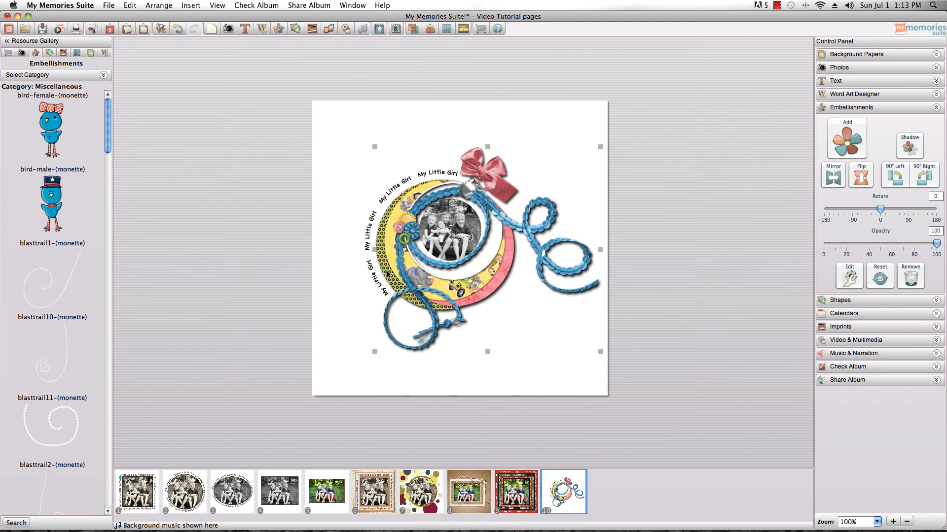
mouse_move(218, 427)
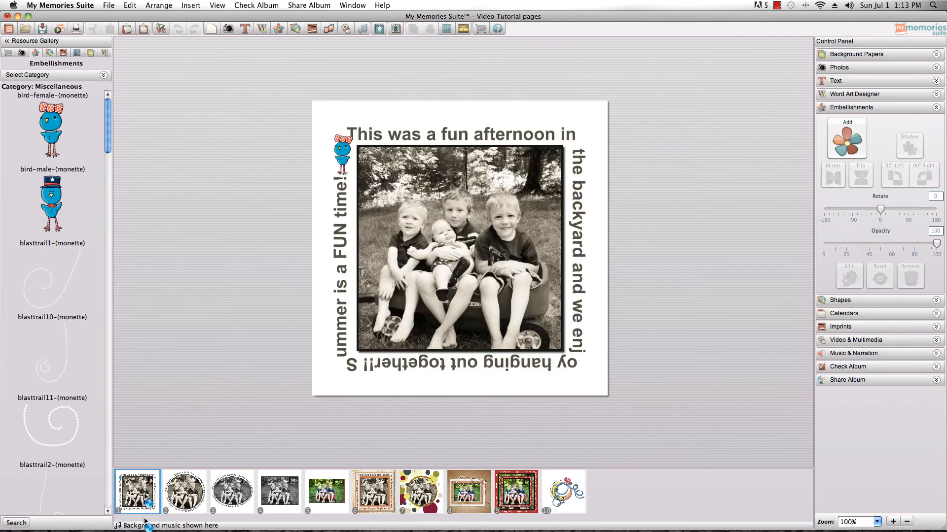
Step: Browse pages 2, 3, 6 and 7, ending on the page 11 circle cluster
click(184, 491)
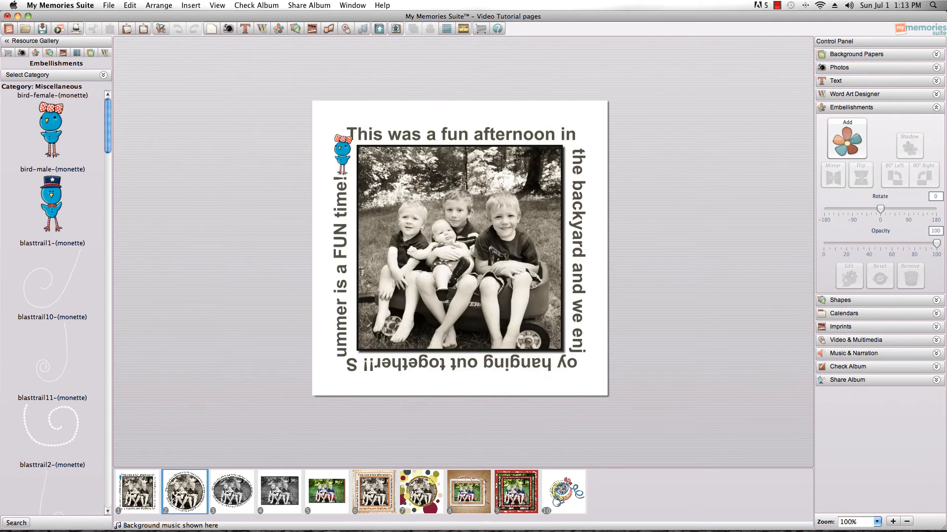
click(231, 491)
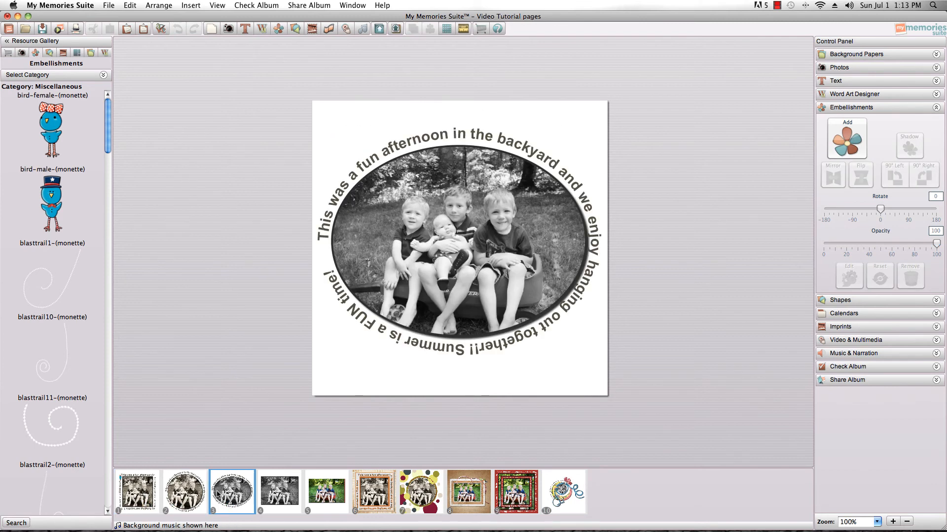
click(373, 491)
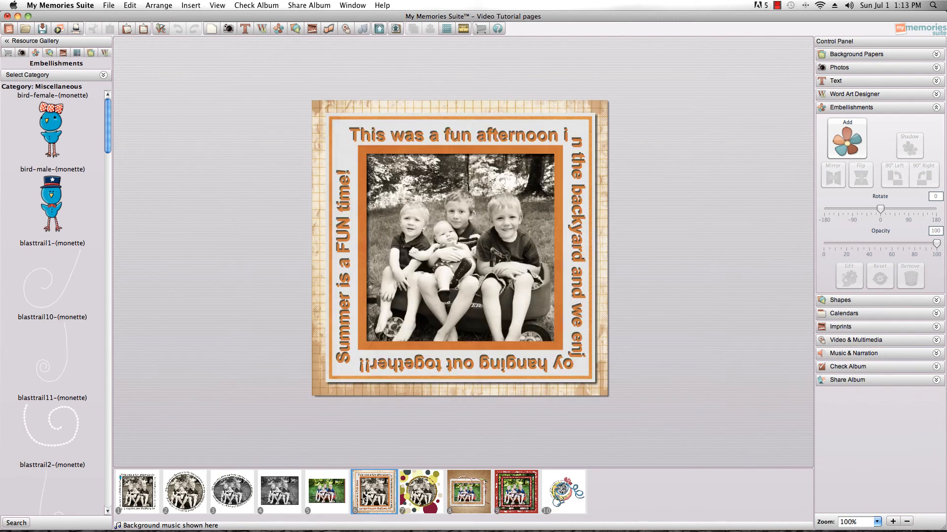
click(421, 491)
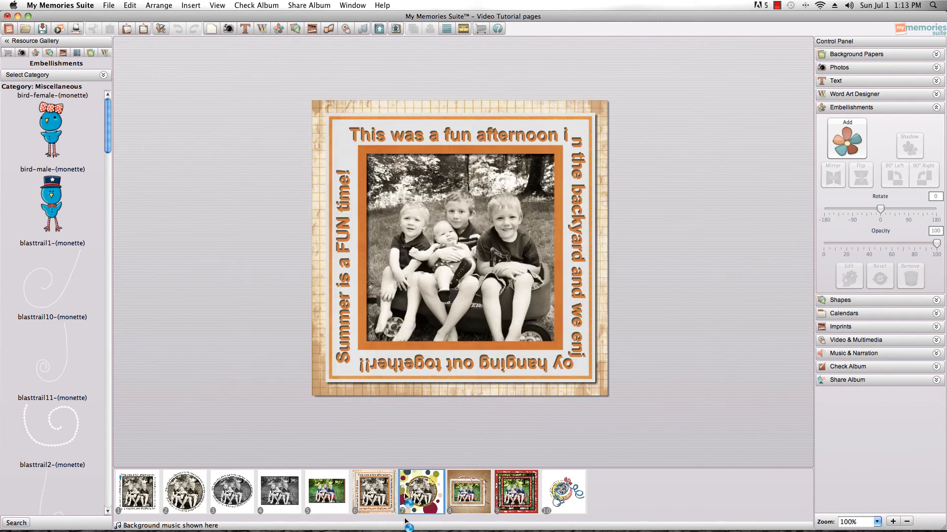
click(421, 491)
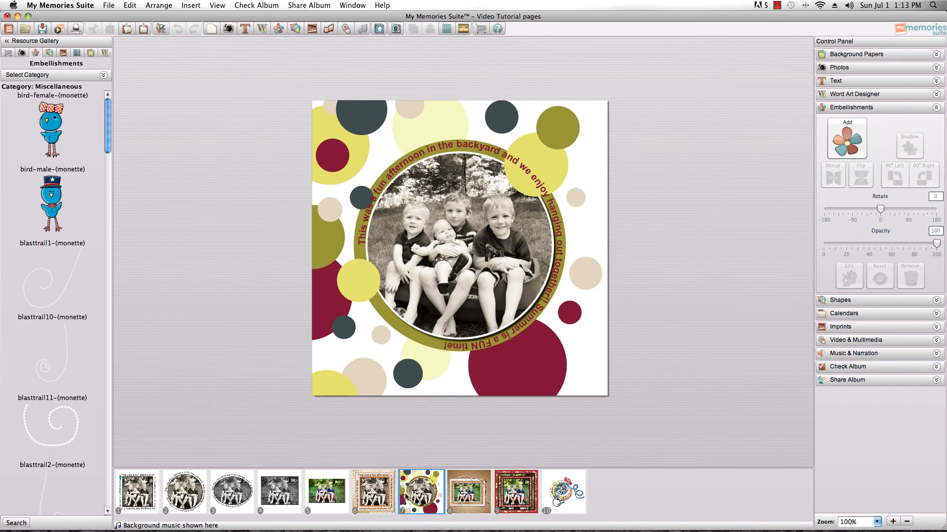
mouse_move(365, 346)
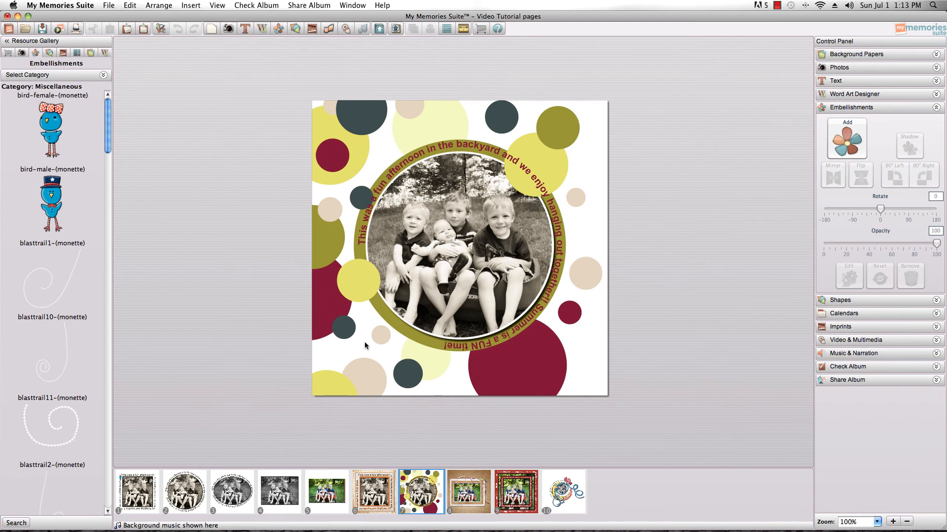
click(563, 491)
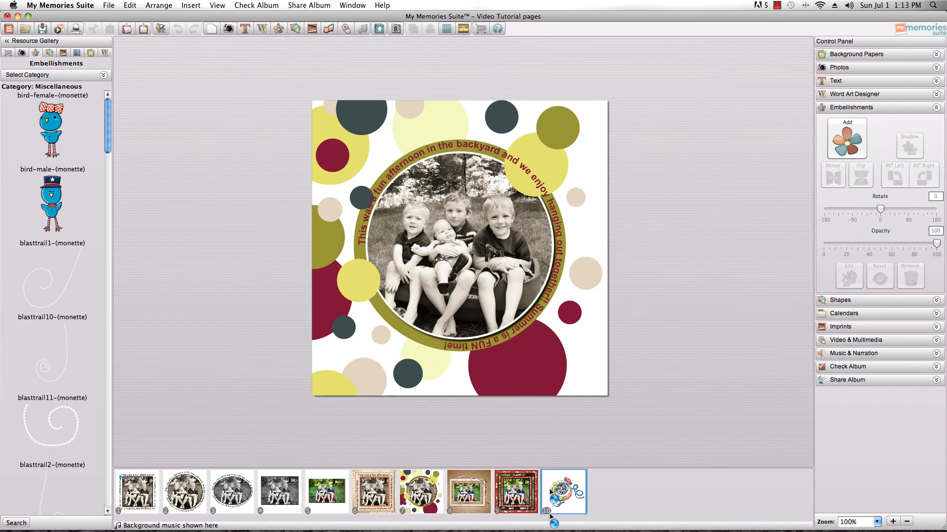
click(562, 491)
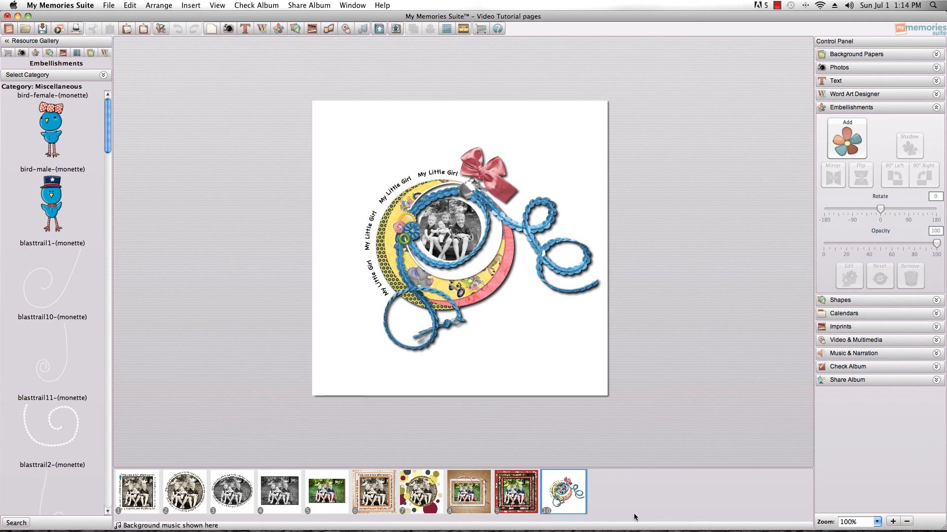
mouse_move(717, 356)
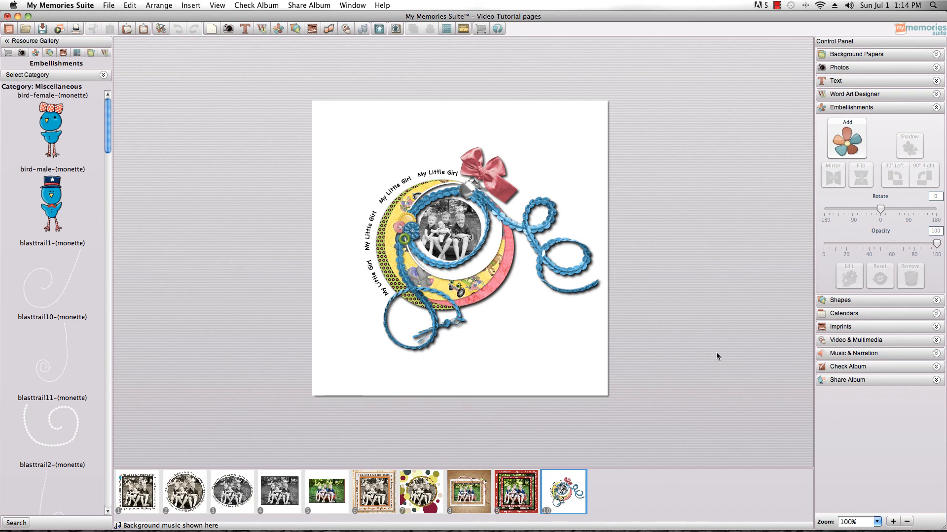
mouse_move(698, 361)
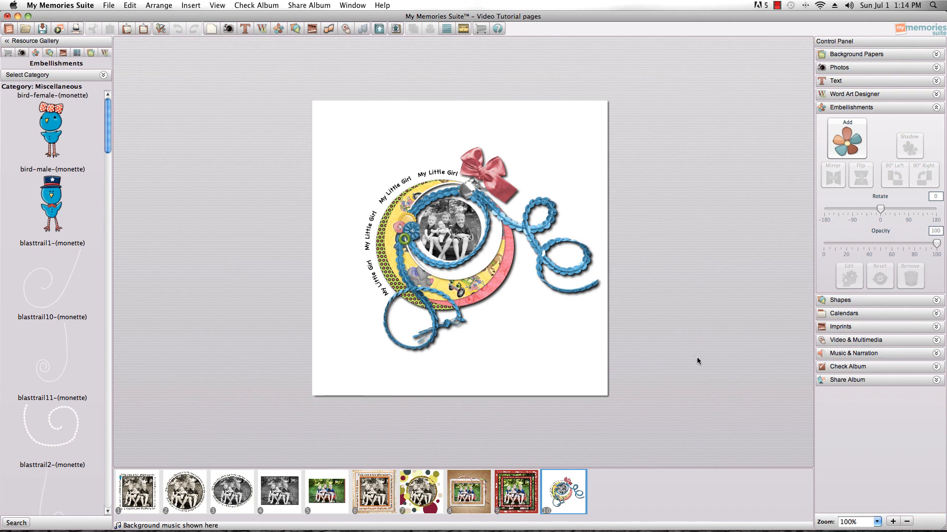